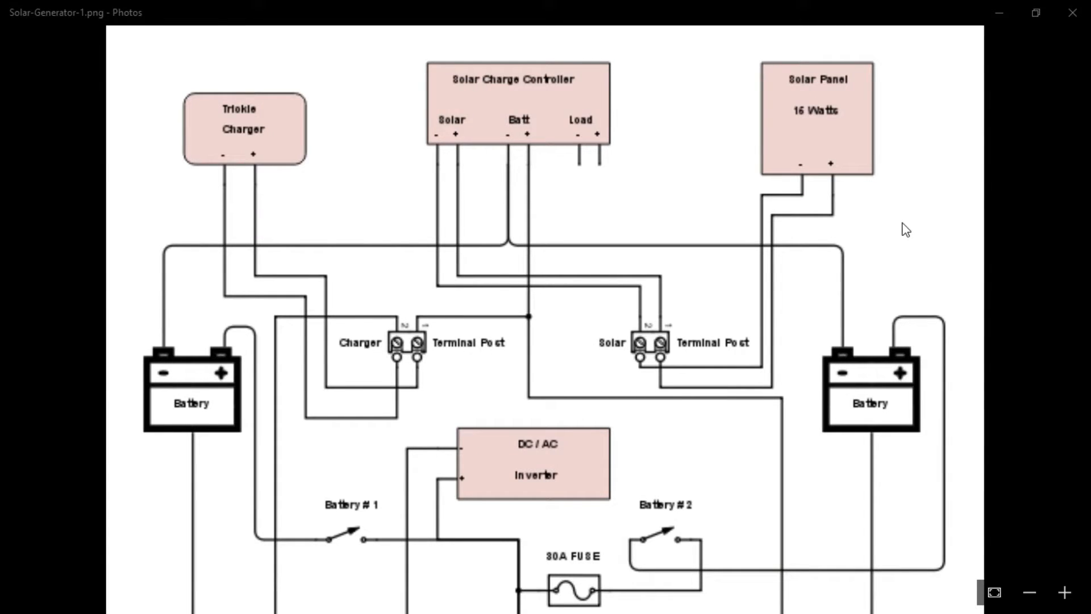
{"action": "scroll", "scroll_direction": "down", "scroll_amount": 3}
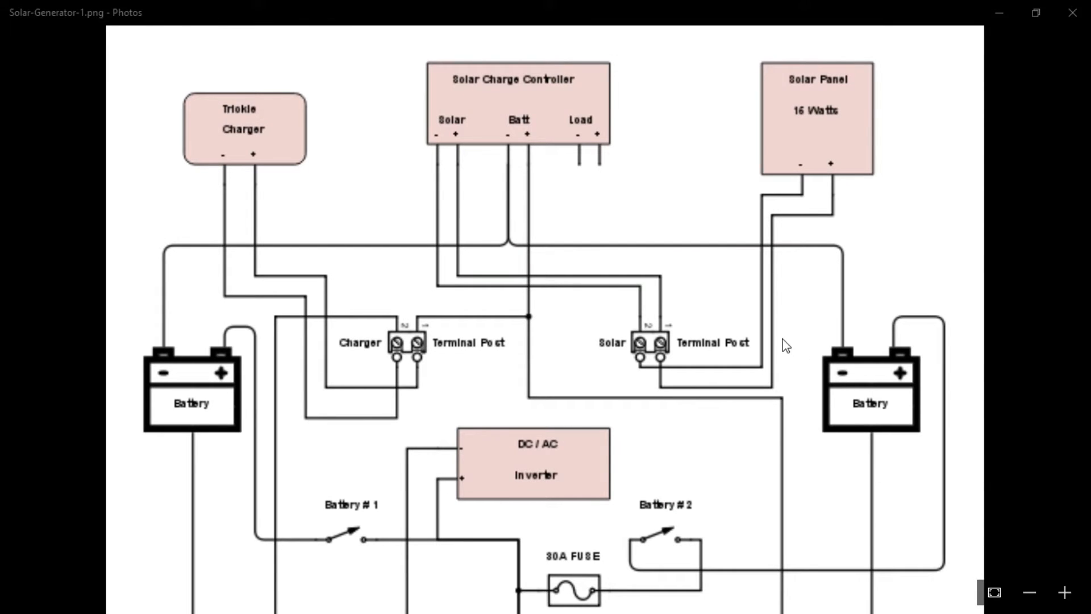
{"action": "mouse_move", "coordinate": [707, 256]}
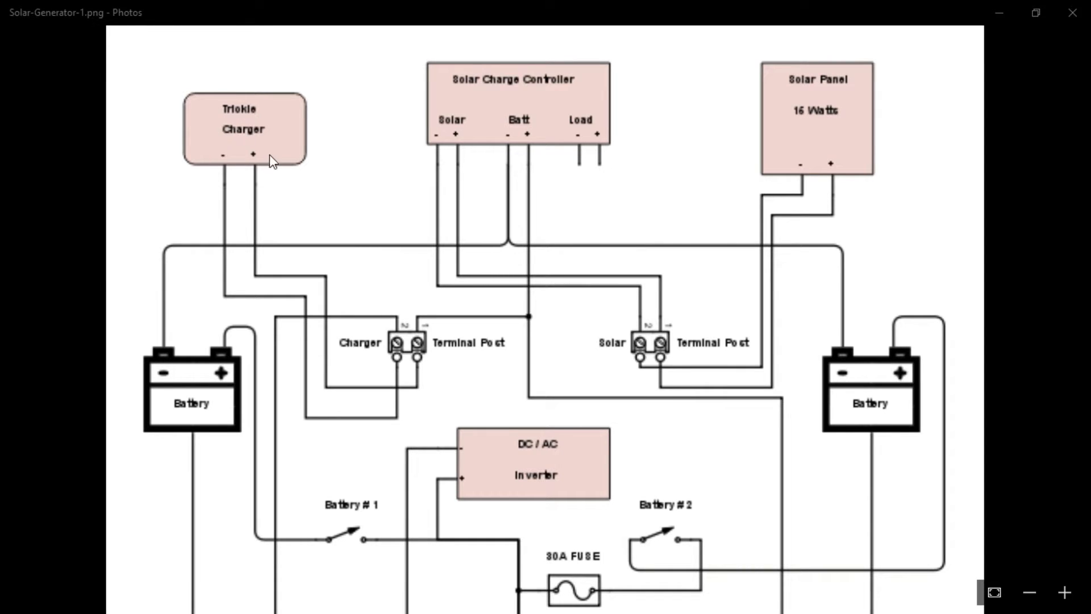
{"action": "mouse_move", "coordinate": [224, 103]}
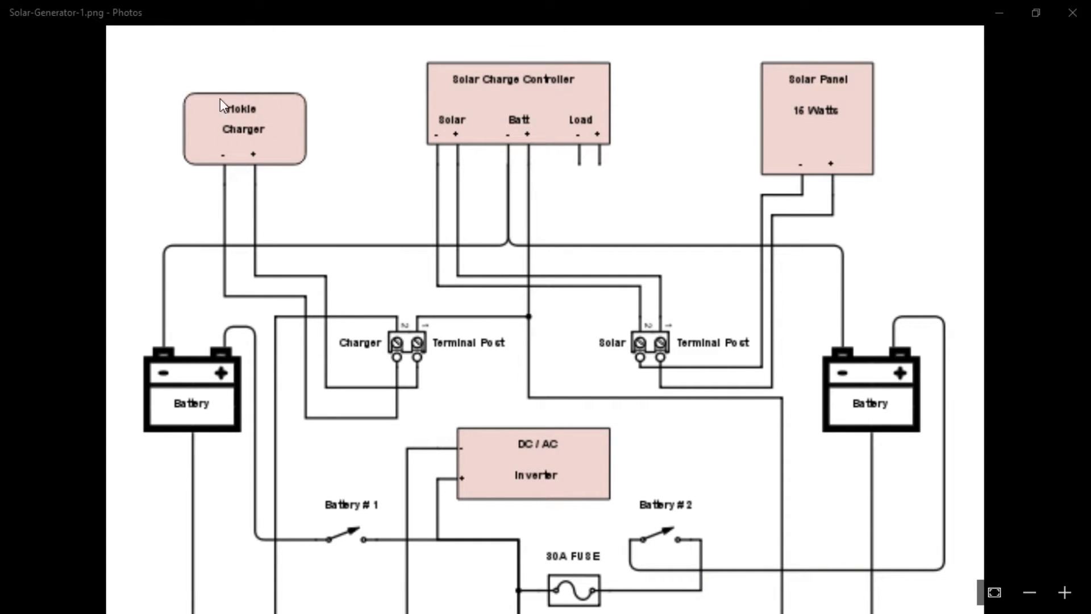
{"action": "mouse_move", "coordinate": [265, 250]}
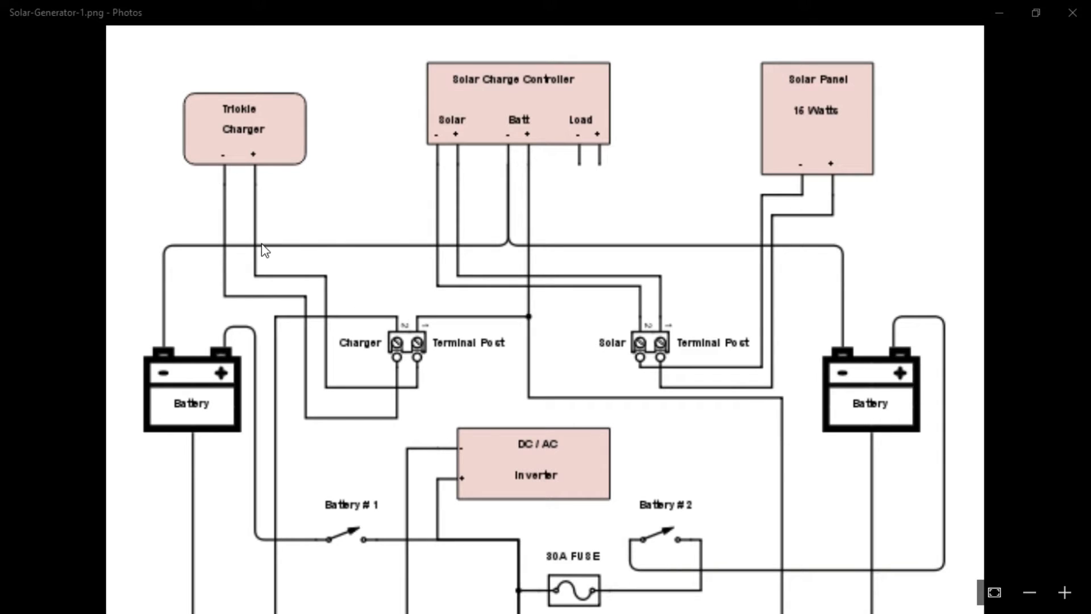
{"action": "mouse_move", "coordinate": [147, 356]}
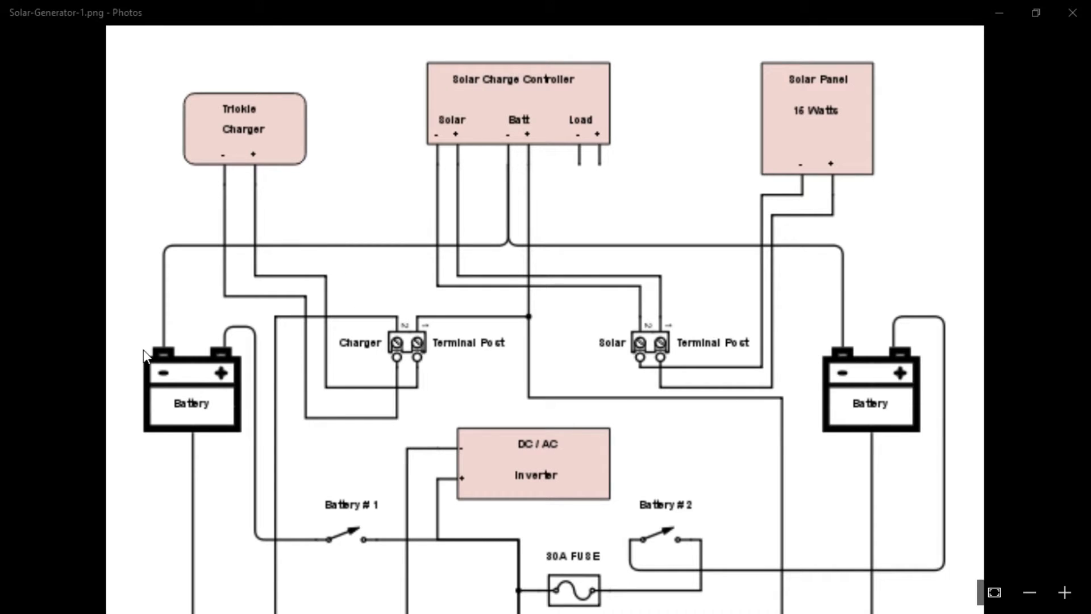
{"action": "mouse_move", "coordinate": [785, 137]}
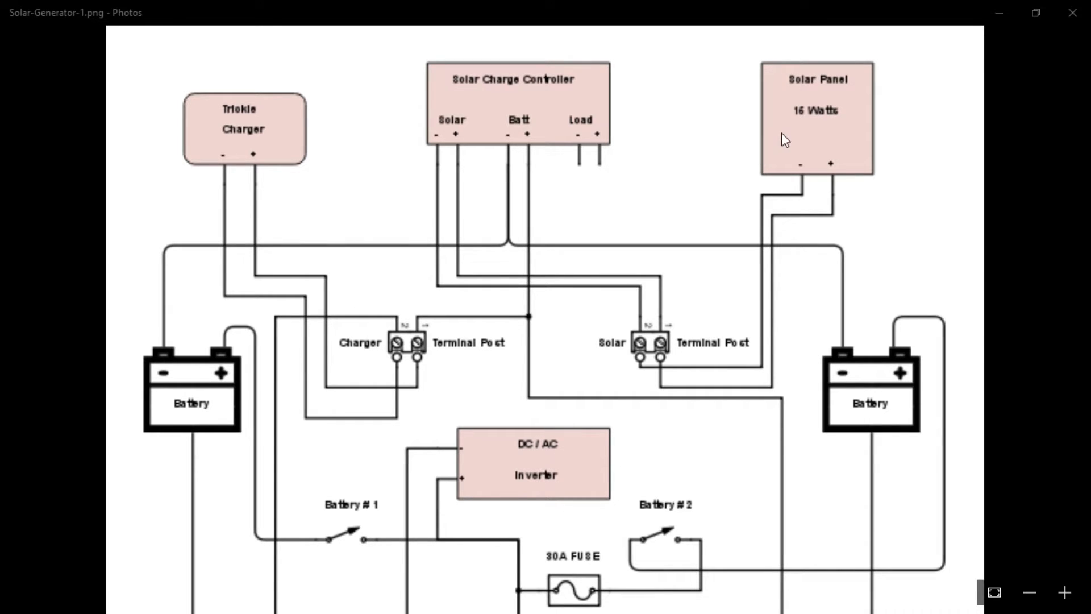
{"action": "mouse_move", "coordinate": [791, 136]}
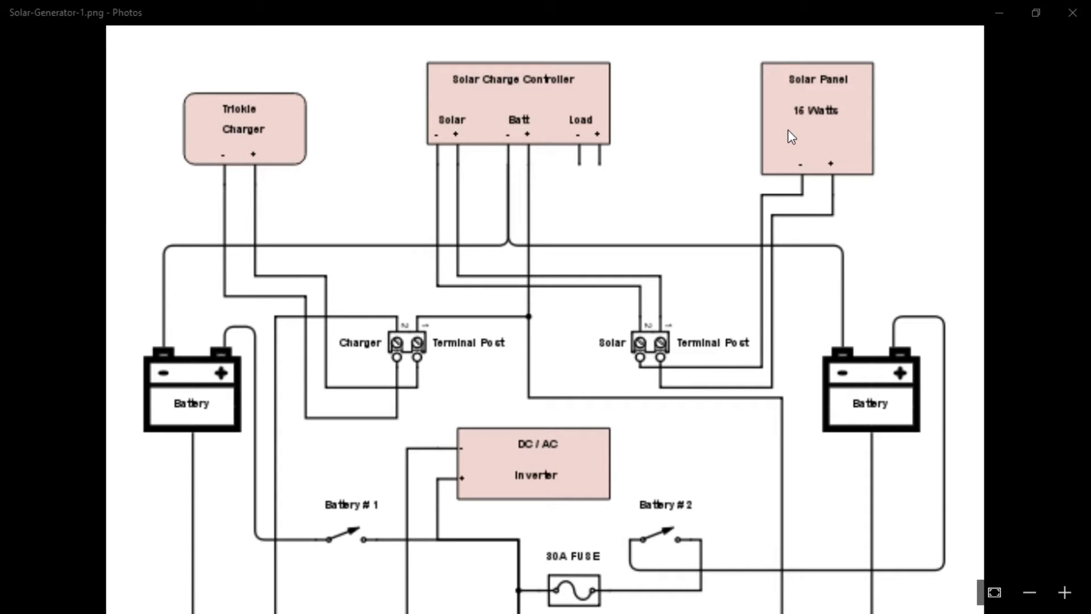
{"action": "mouse_move", "coordinate": [787, 134]}
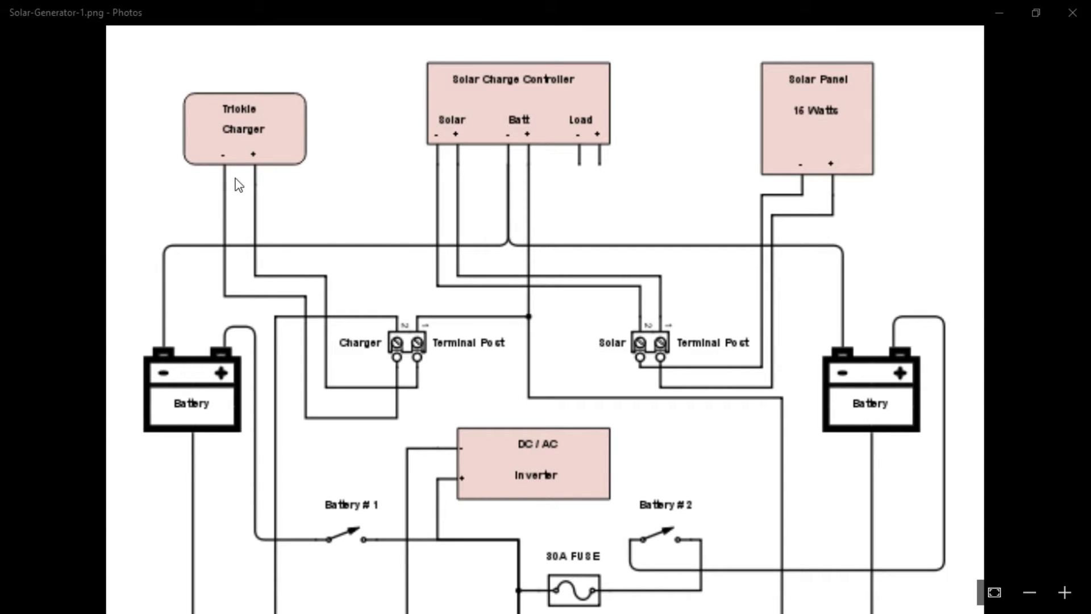
{"action": "mouse_move", "coordinate": [407, 364]}
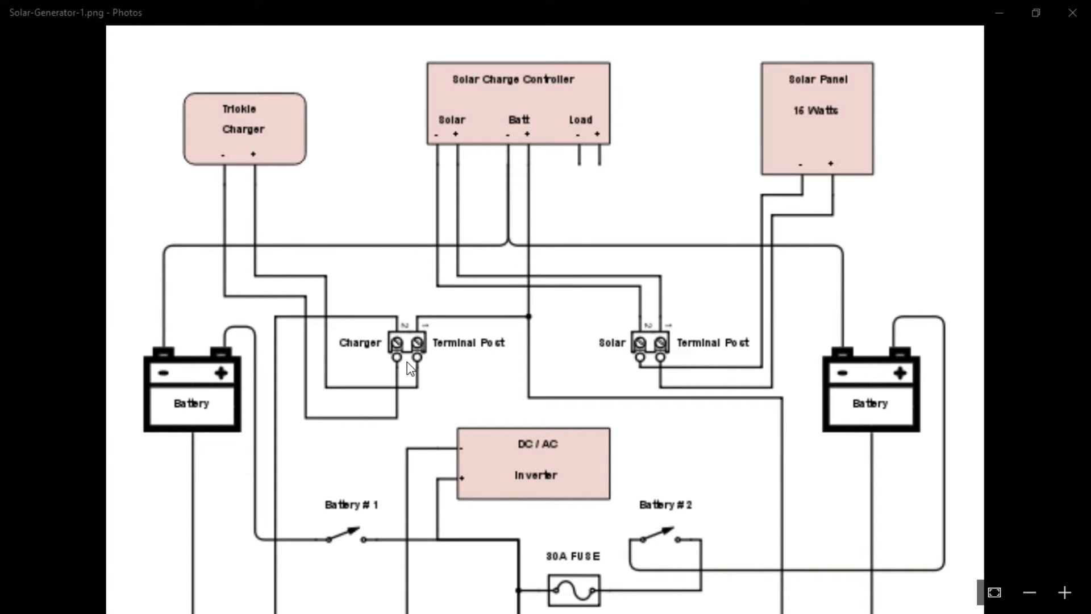
{"action": "mouse_move", "coordinate": [424, 360]}
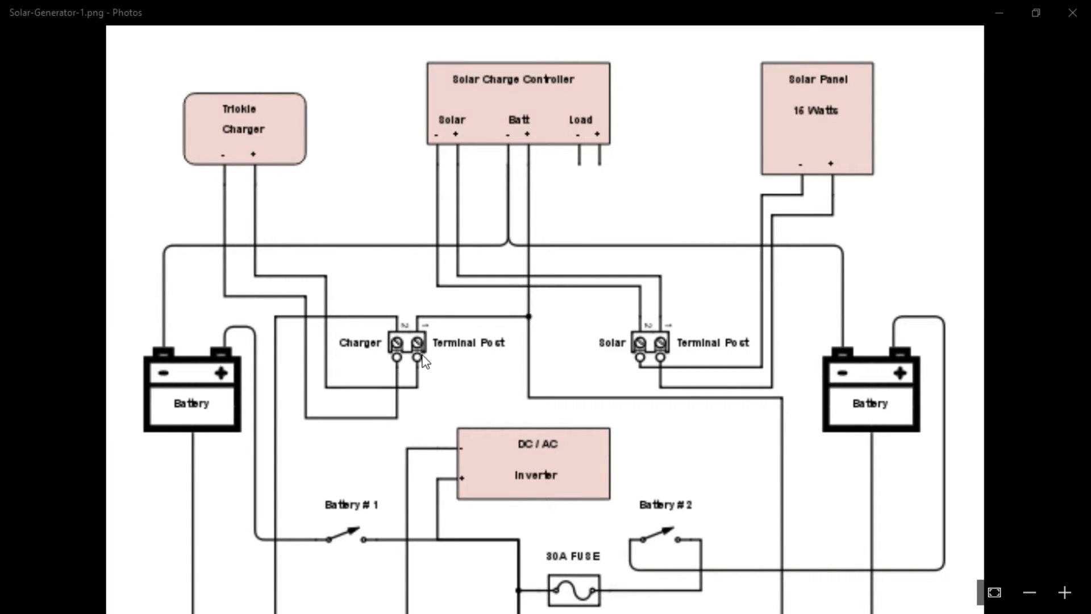
{"action": "mouse_move", "coordinate": [417, 367]}
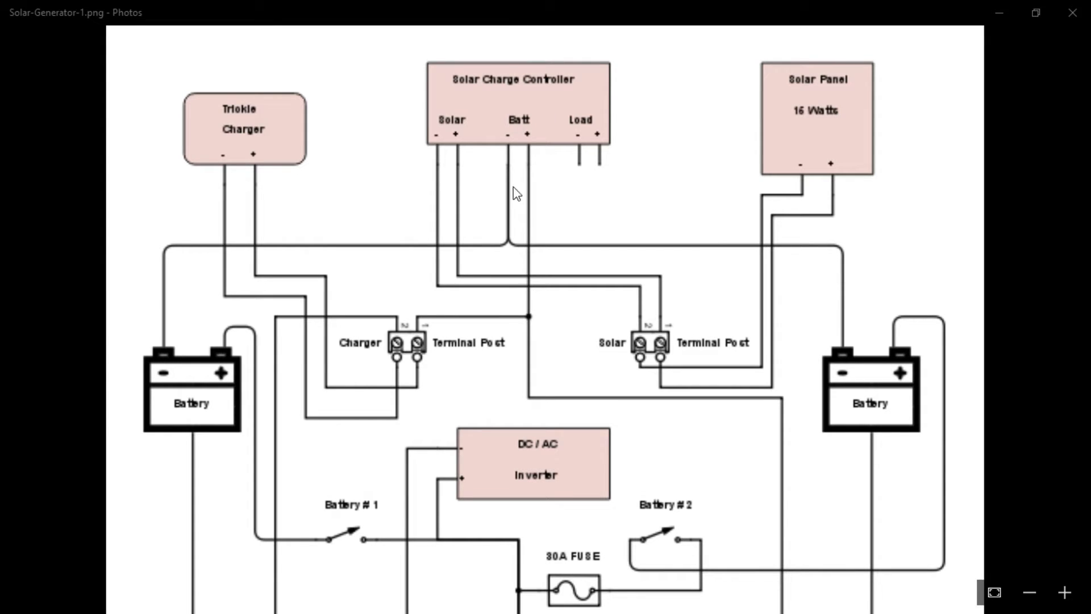
{"action": "scroll", "scroll_direction": "down", "scroll_amount": 3}
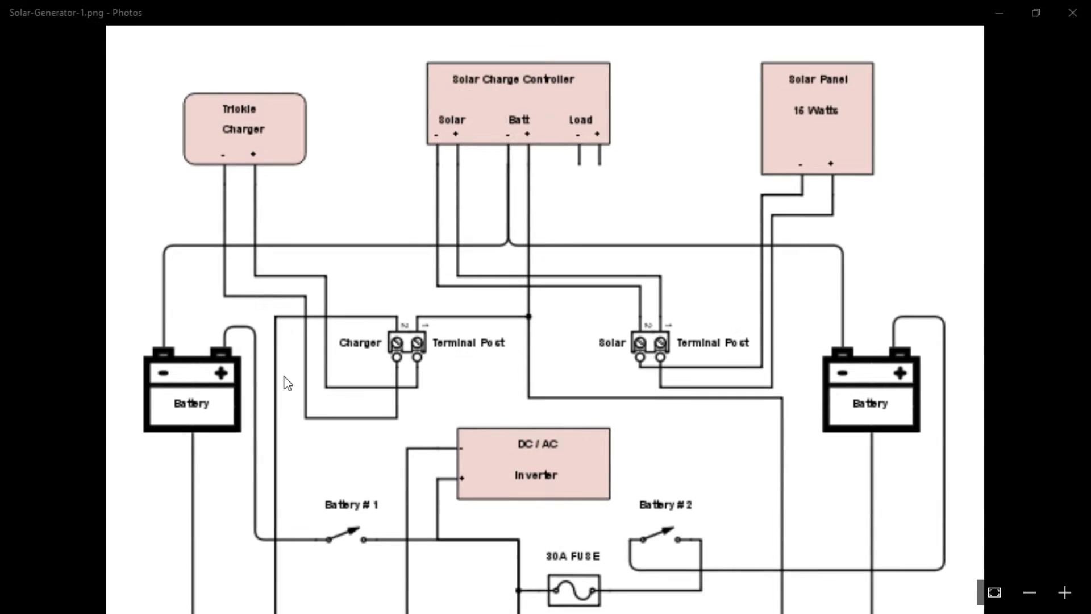
{"action": "mouse_move", "coordinate": [812, 135]}
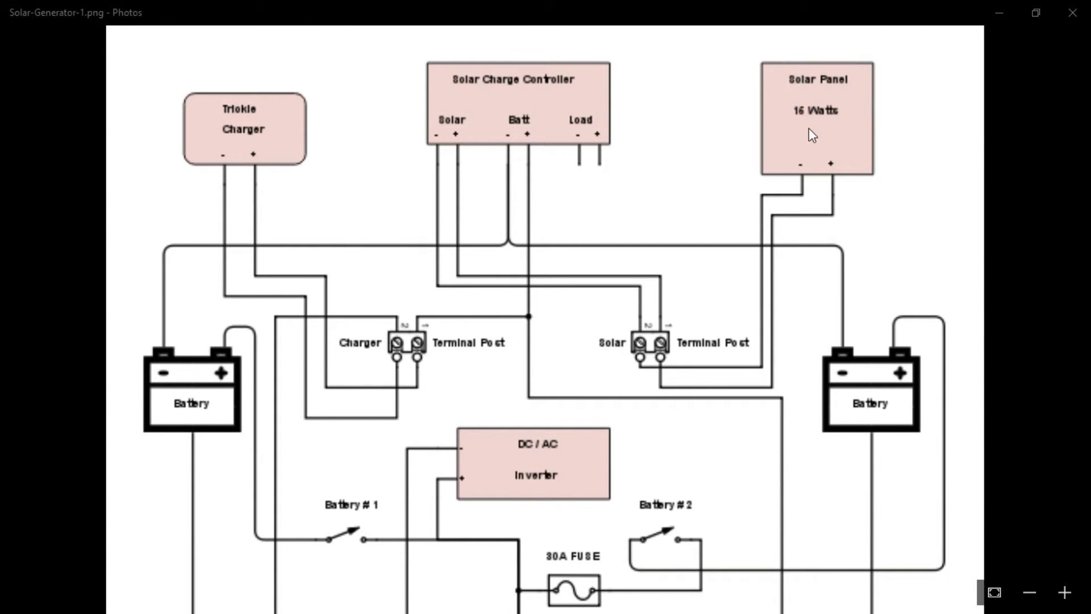
{"action": "mouse_move", "coordinate": [835, 108]}
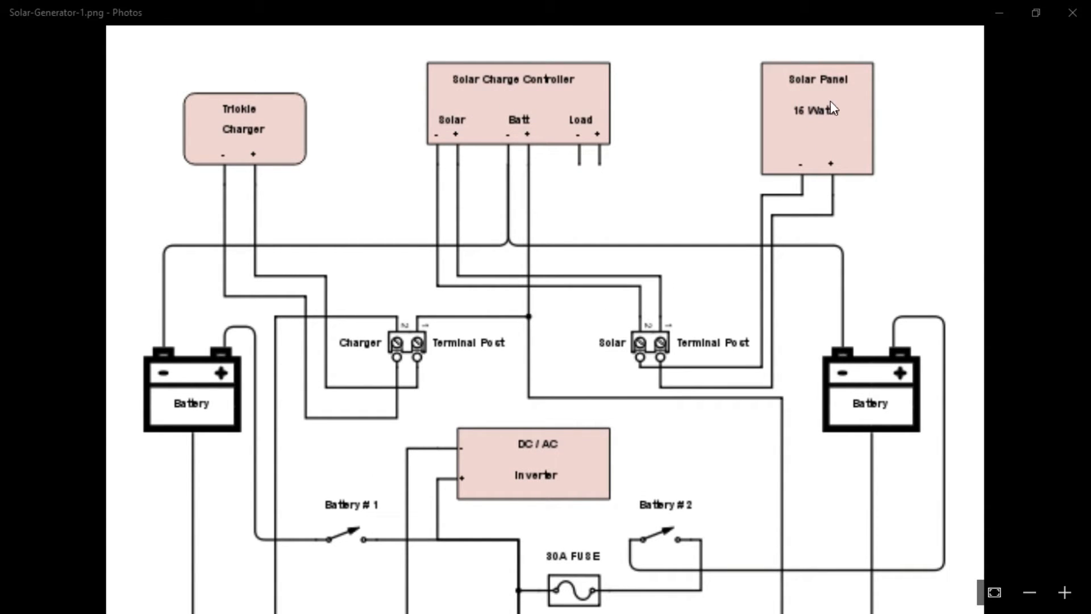
{"action": "mouse_move", "coordinate": [777, 363]}
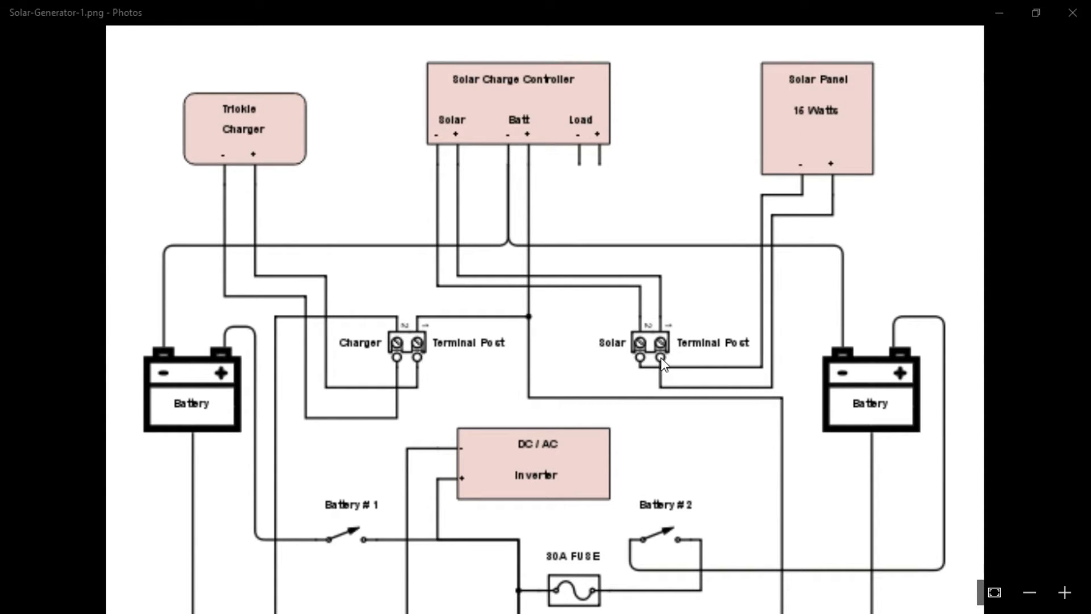
{"action": "mouse_move", "coordinate": [658, 328]}
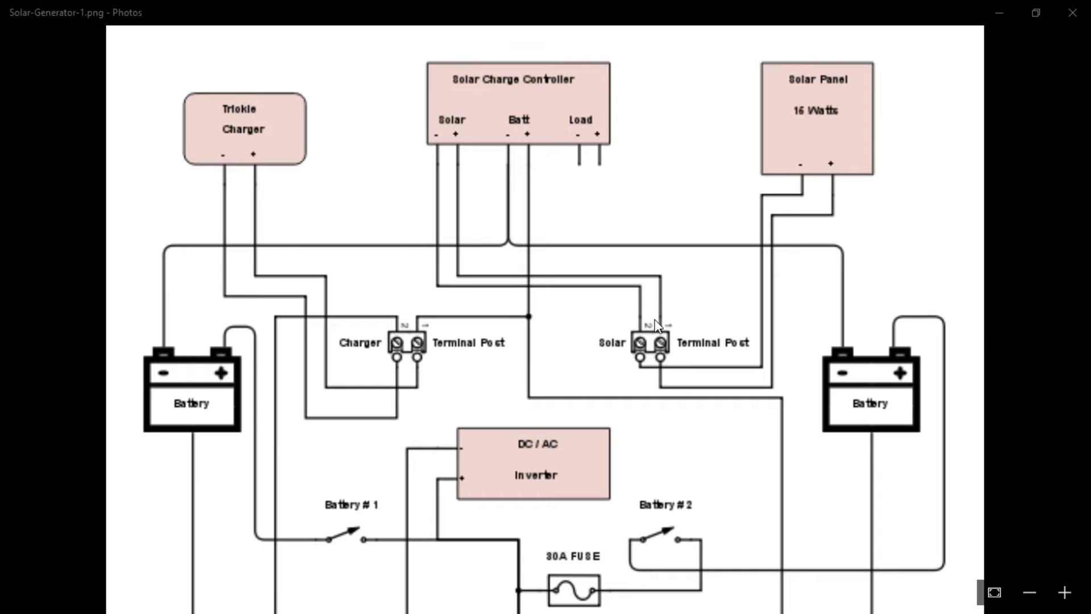
{"action": "mouse_move", "coordinate": [485, 105]}
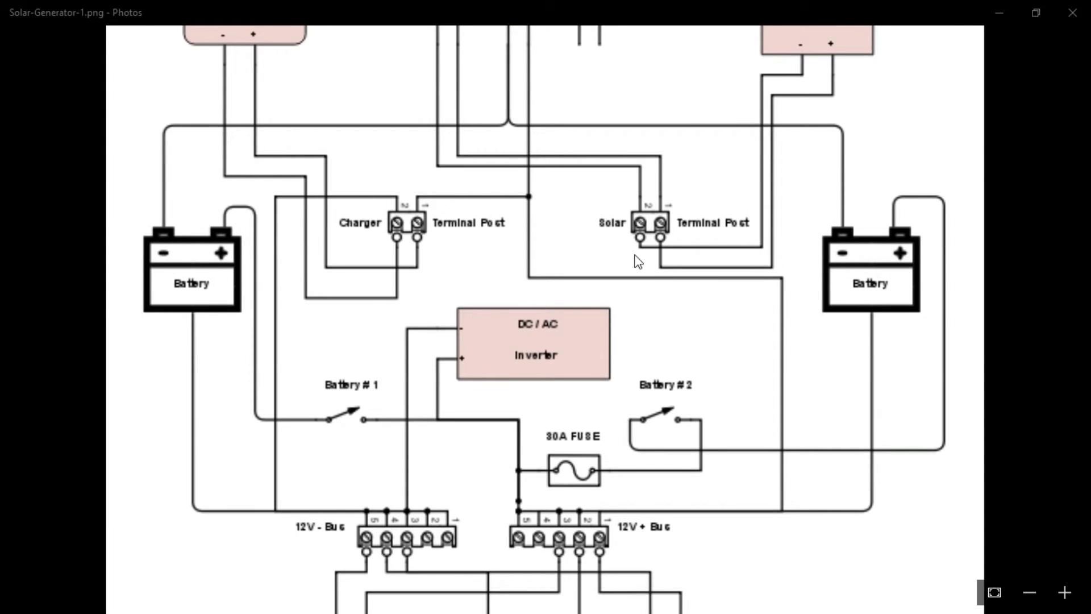
{"action": "mouse_move", "coordinate": [174, 275]}
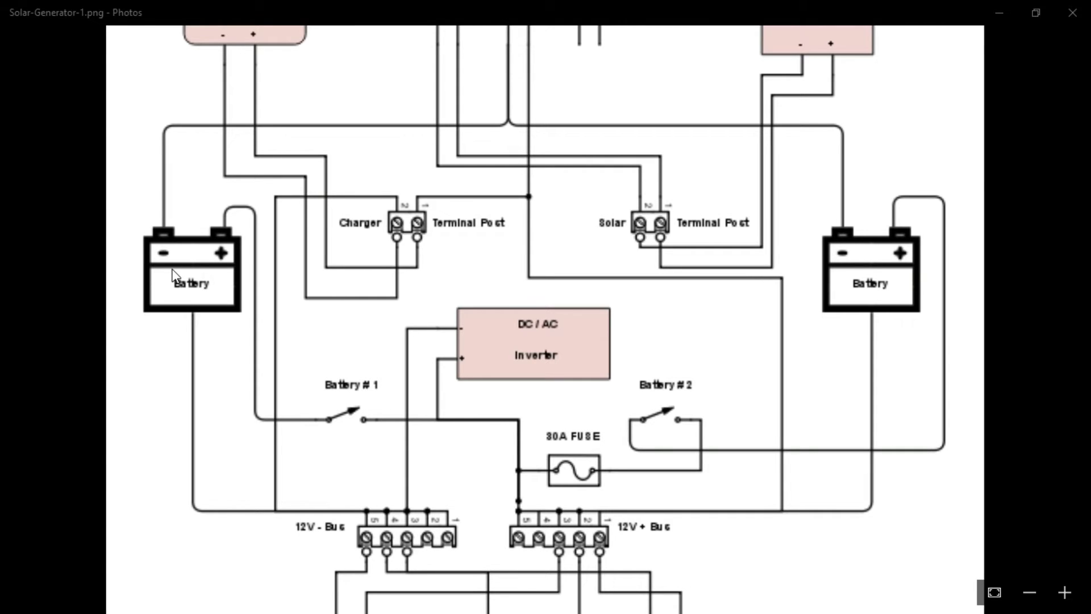
{"action": "mouse_move", "coordinate": [834, 241]}
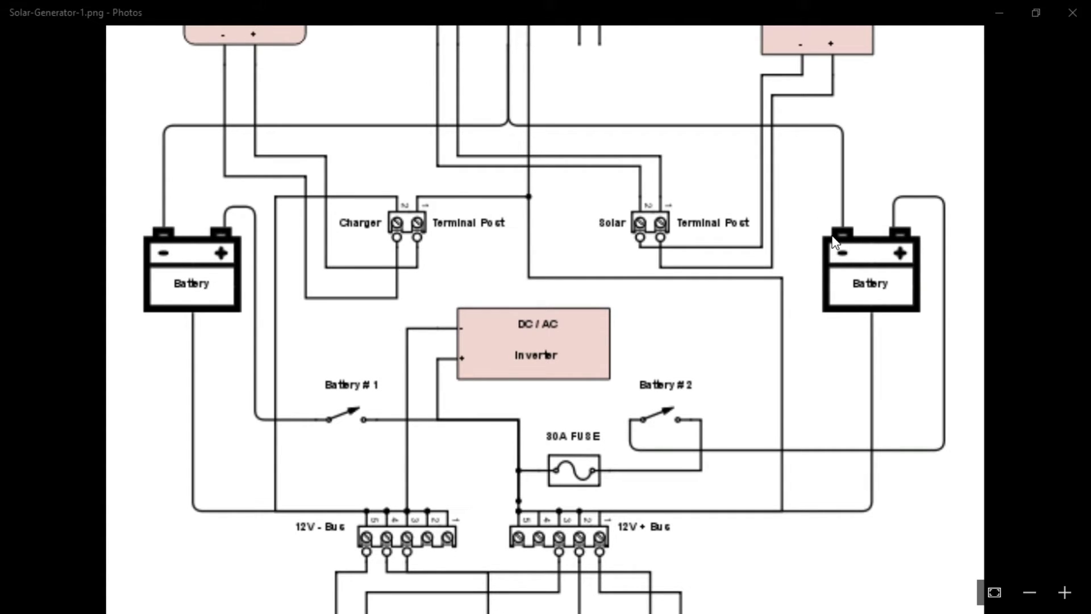
{"action": "mouse_move", "coordinate": [891, 207]}
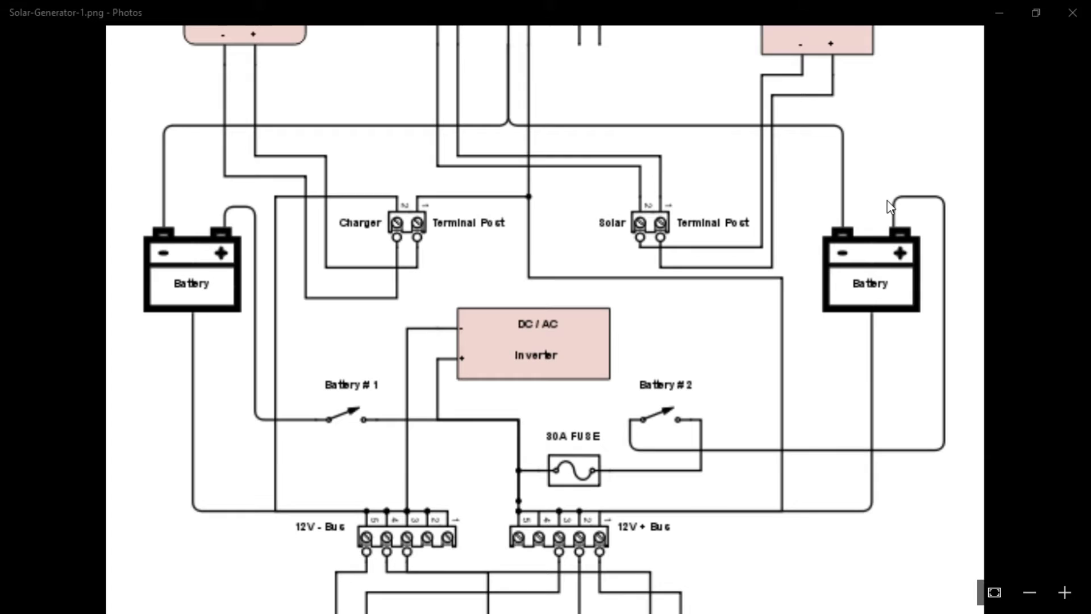
{"action": "mouse_move", "coordinate": [255, 225]}
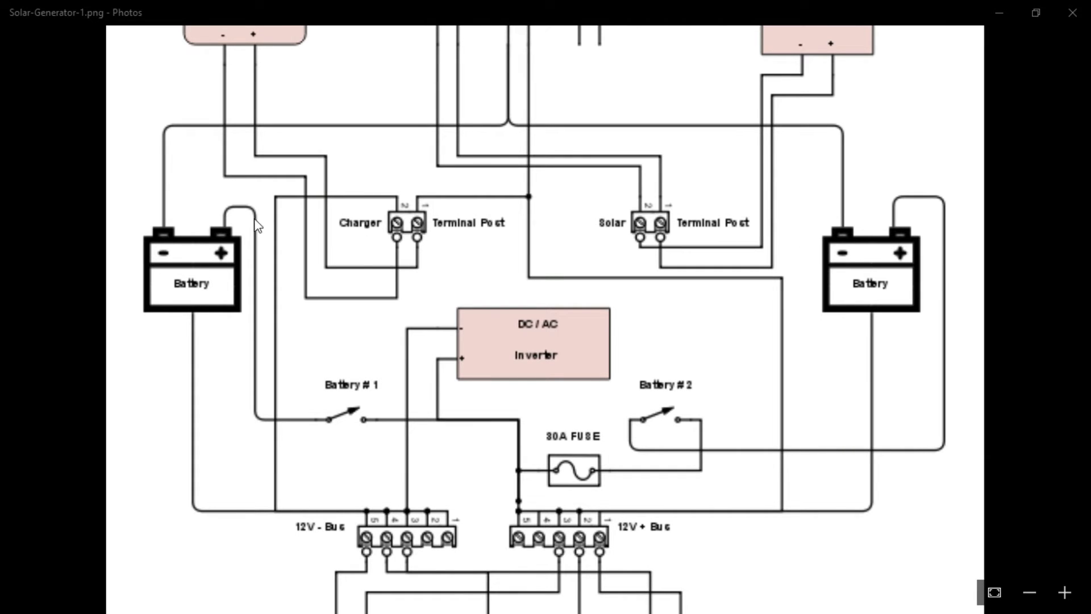
{"action": "mouse_move", "coordinate": [901, 249]}
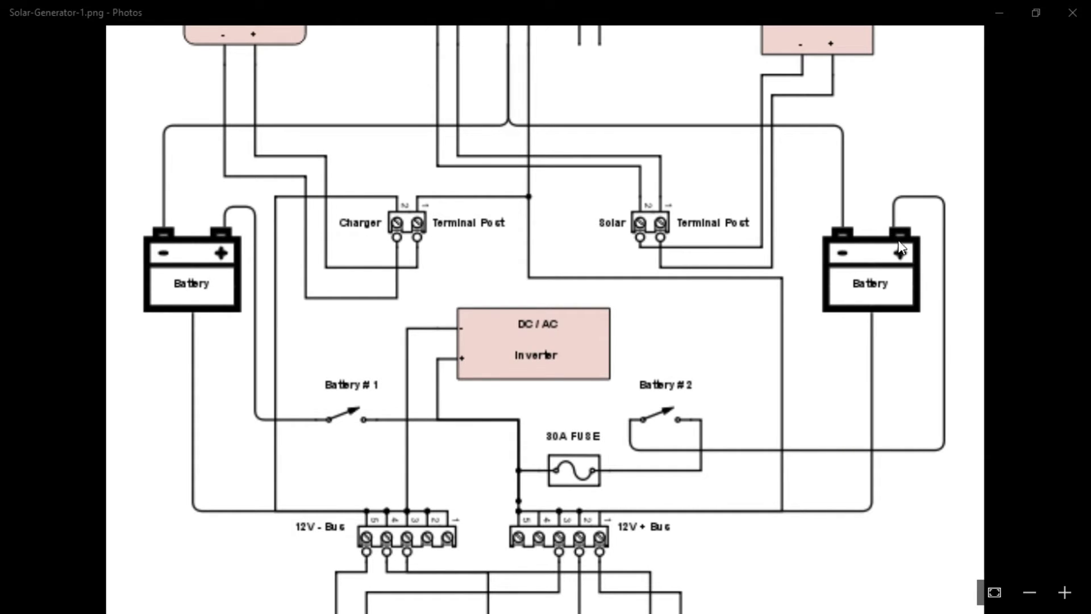
{"action": "mouse_move", "coordinate": [193, 262]}
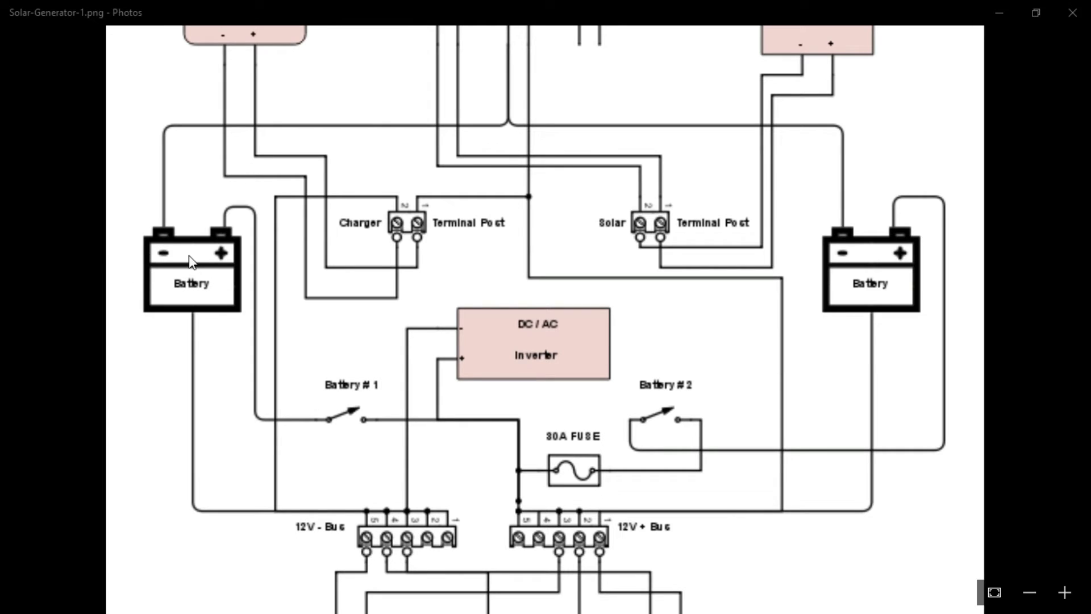
{"action": "mouse_move", "coordinate": [209, 216]}
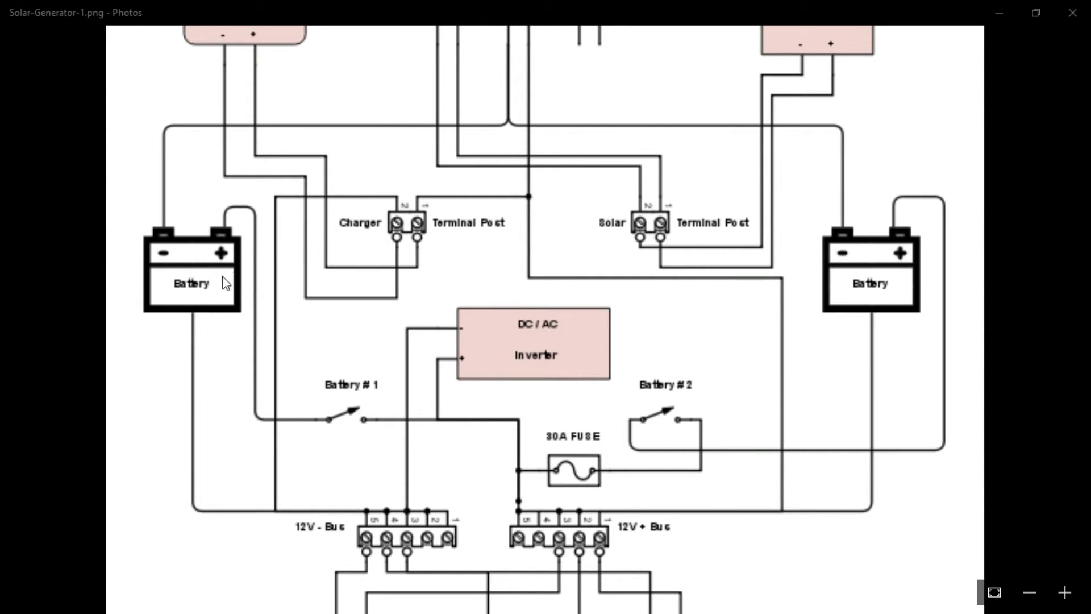
{"action": "mouse_move", "coordinate": [884, 290]}
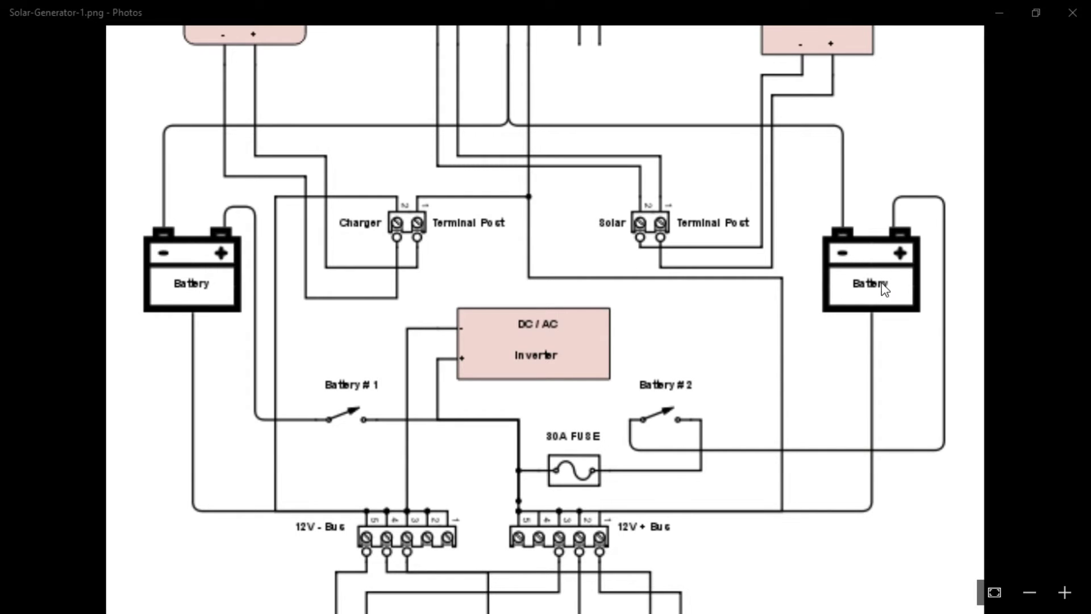
{"action": "mouse_move", "coordinate": [875, 299]}
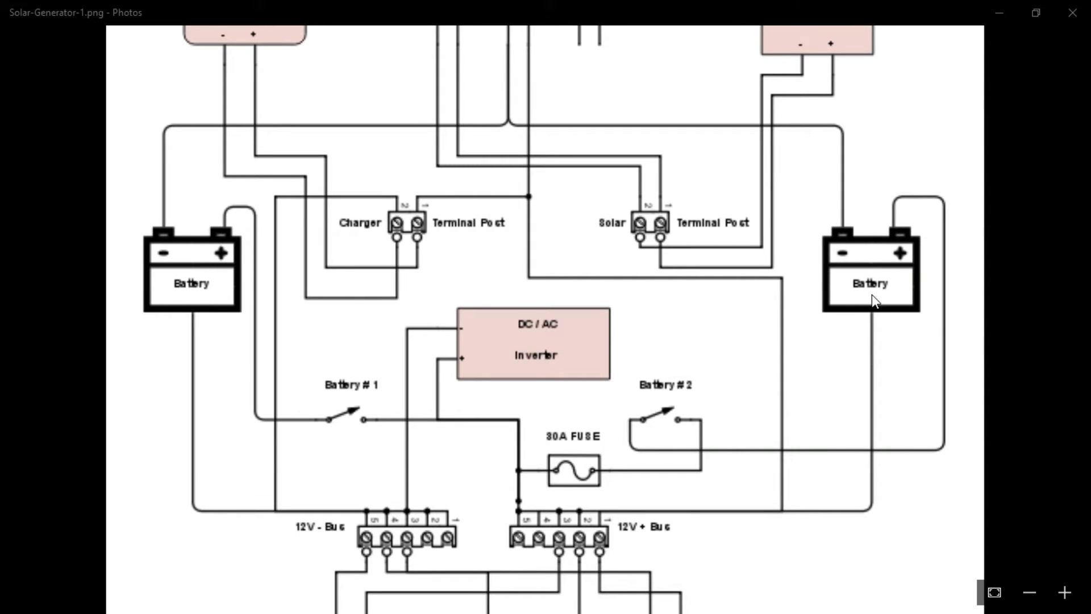
{"action": "mouse_move", "coordinate": [202, 290]}
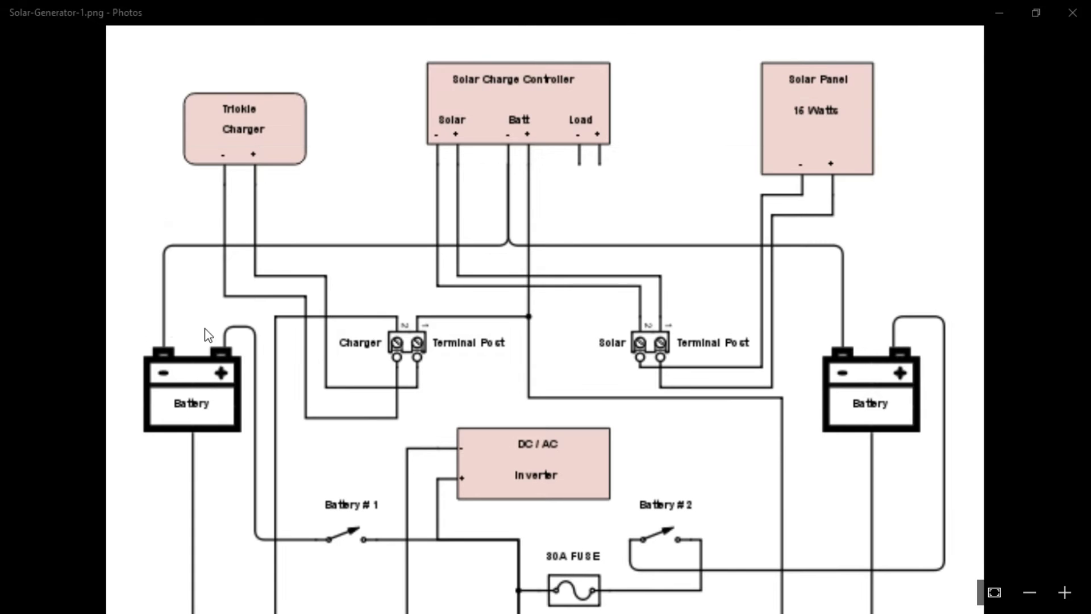
{"action": "mouse_move", "coordinate": [541, 141]}
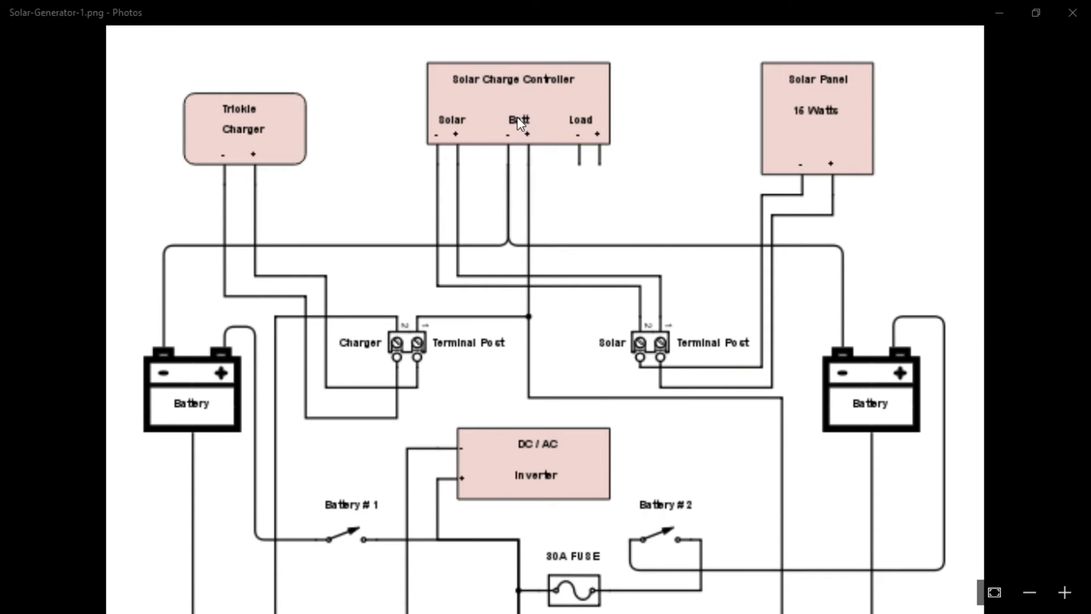
{"action": "mouse_move", "coordinate": [491, 322]}
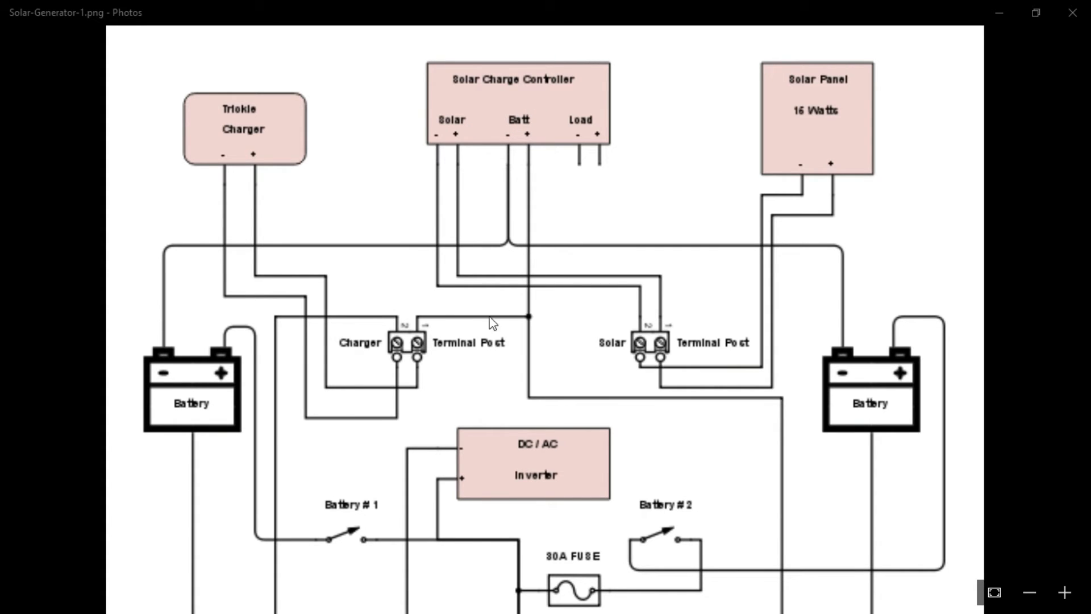
{"action": "mouse_move", "coordinate": [547, 198]}
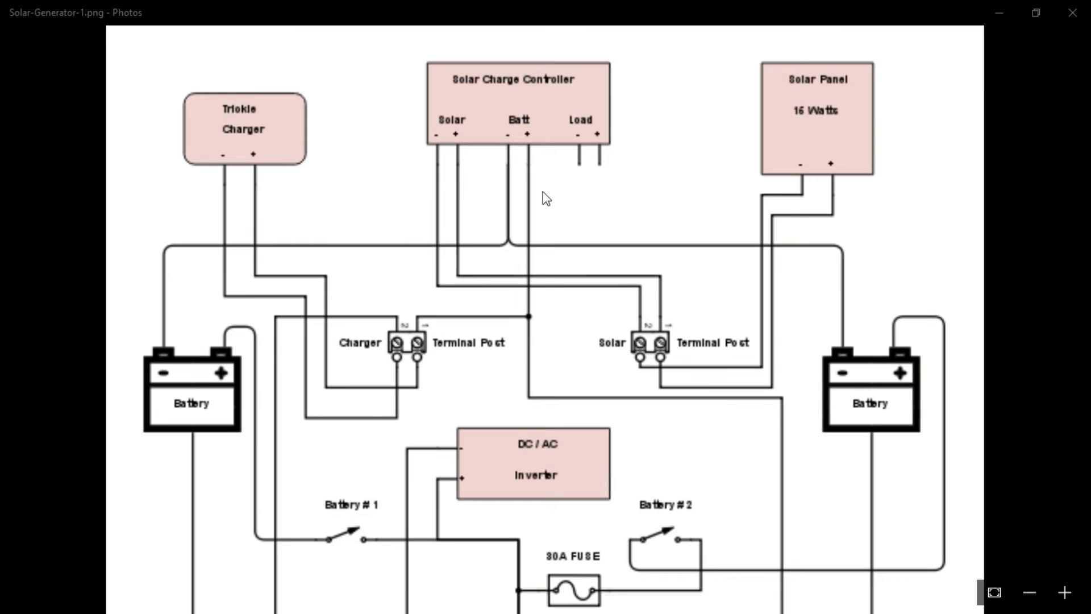
{"action": "mouse_move", "coordinate": [494, 98]}
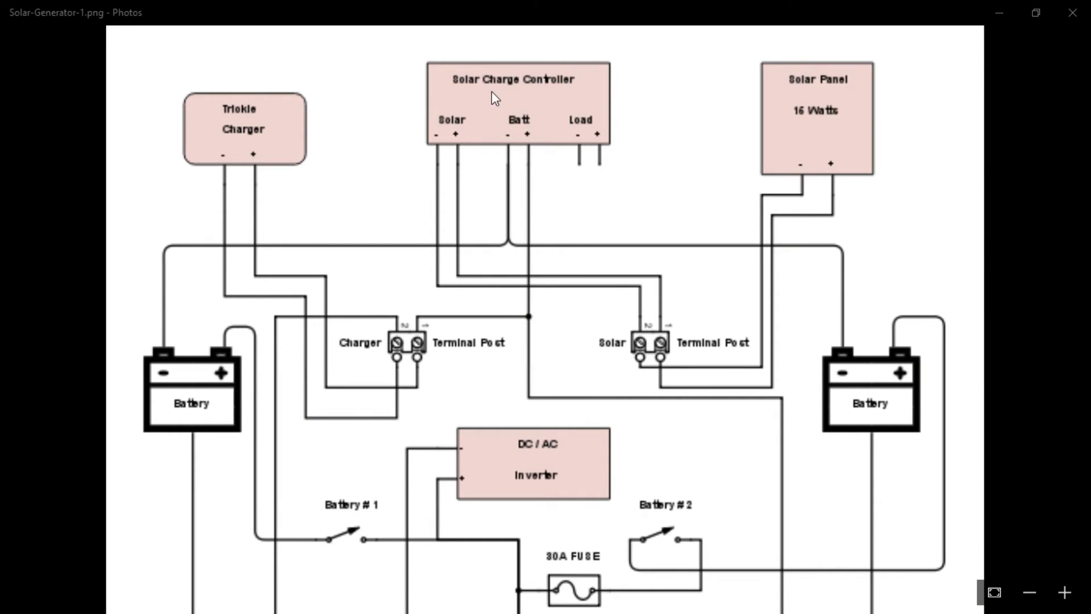
{"action": "scroll", "scroll_direction": "down", "scroll_amount": 3}
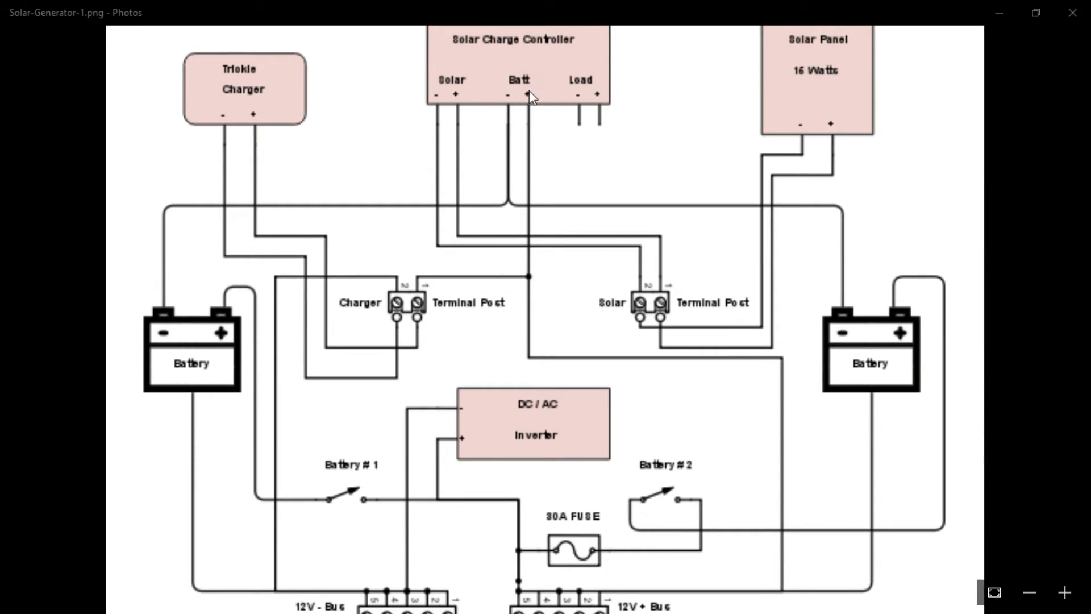
{"action": "scroll", "scroll_direction": "down", "scroll_amount": 3}
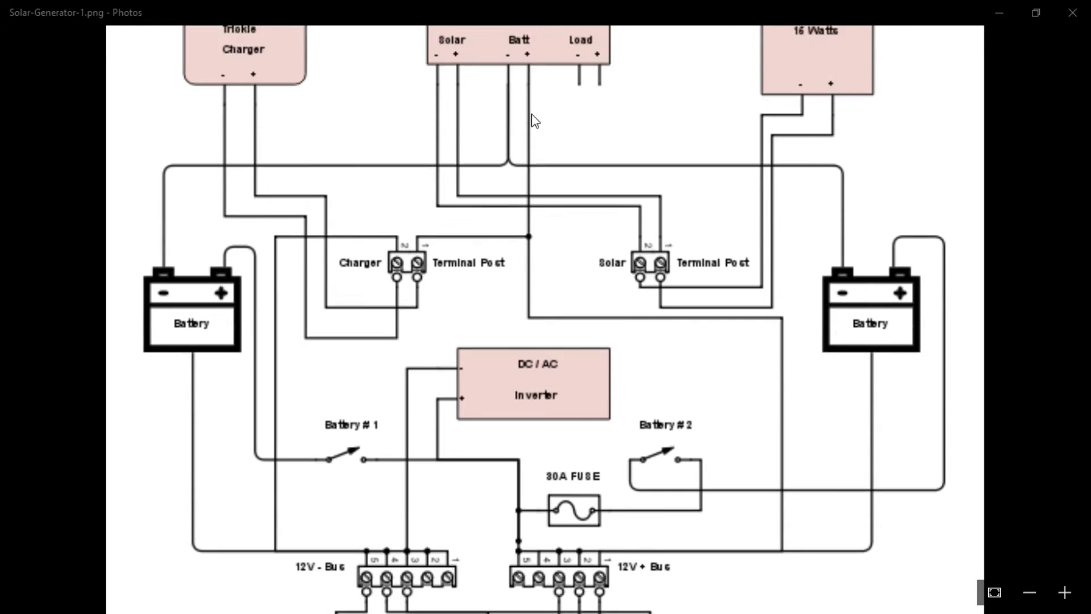
{"action": "scroll", "scroll_direction": "down", "scroll_amount": 3}
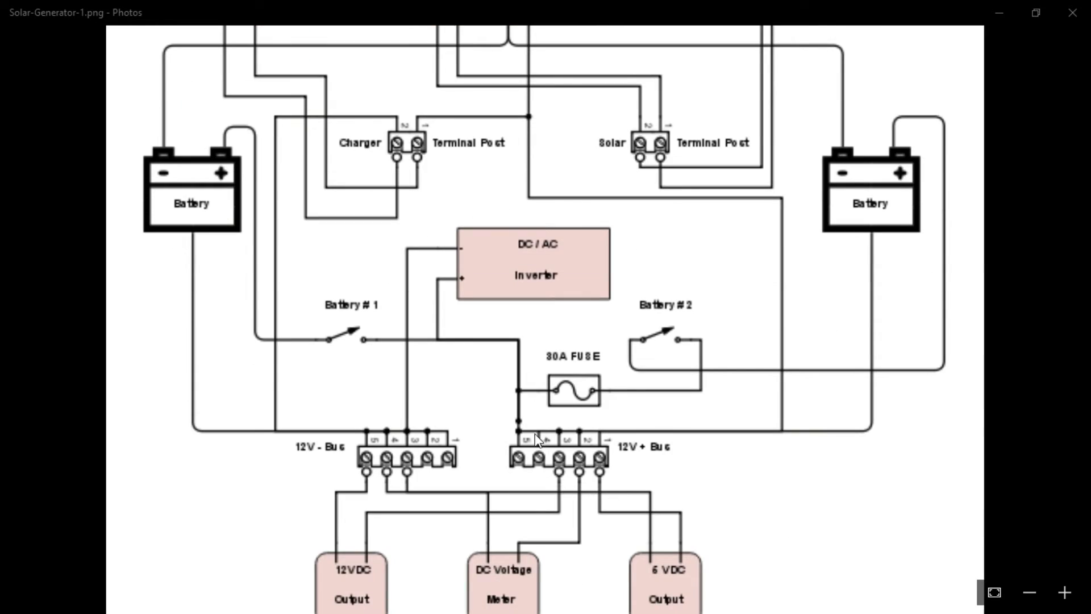
{"action": "mouse_move", "coordinate": [619, 347]}
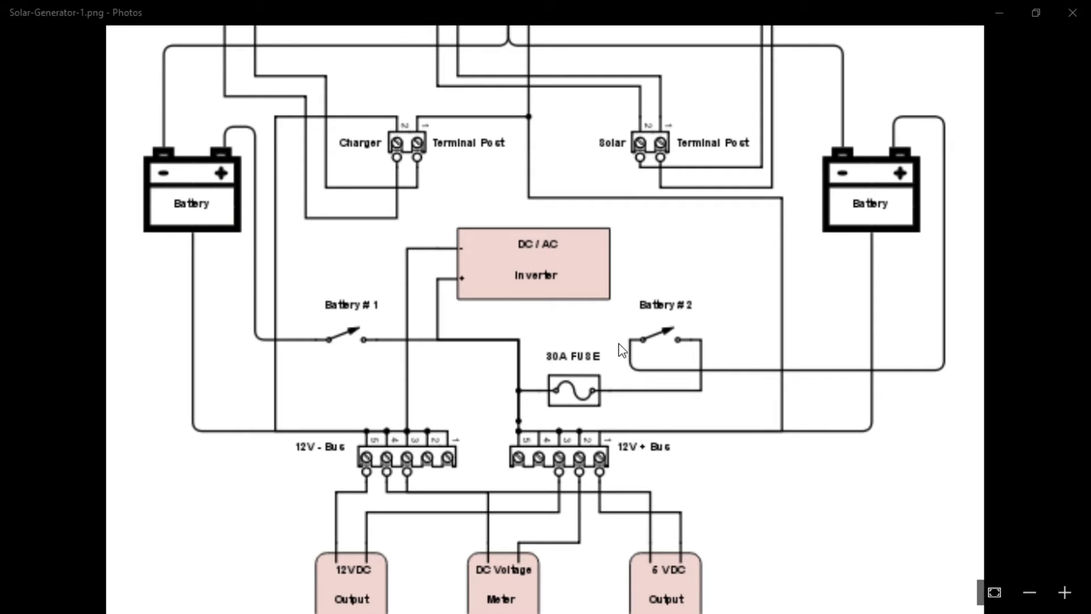
{"action": "scroll", "scroll_direction": "down", "scroll_amount": 3}
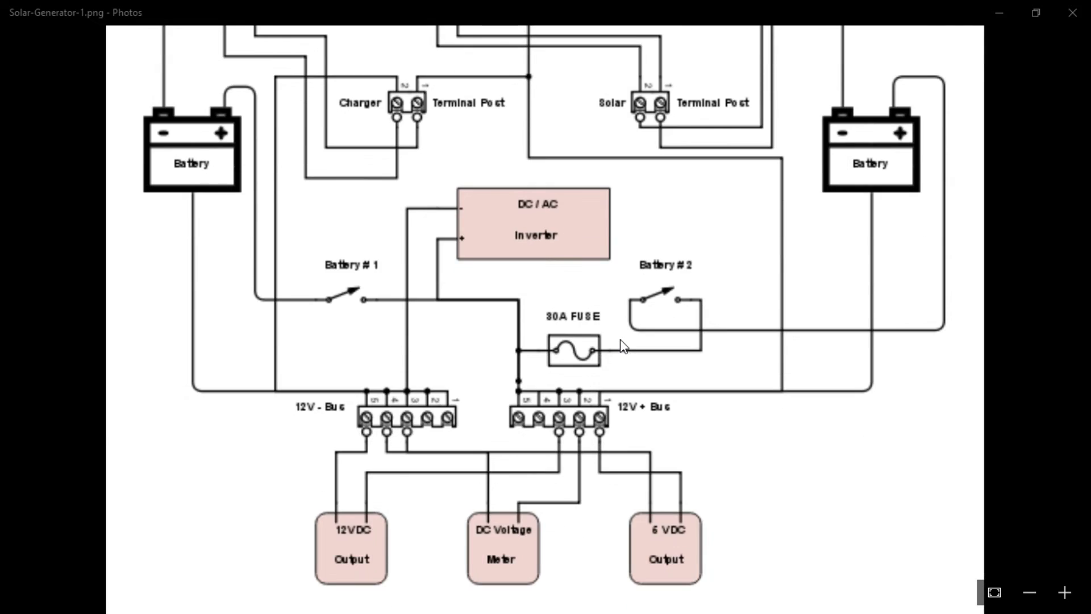
{"action": "mouse_move", "coordinate": [250, 95]}
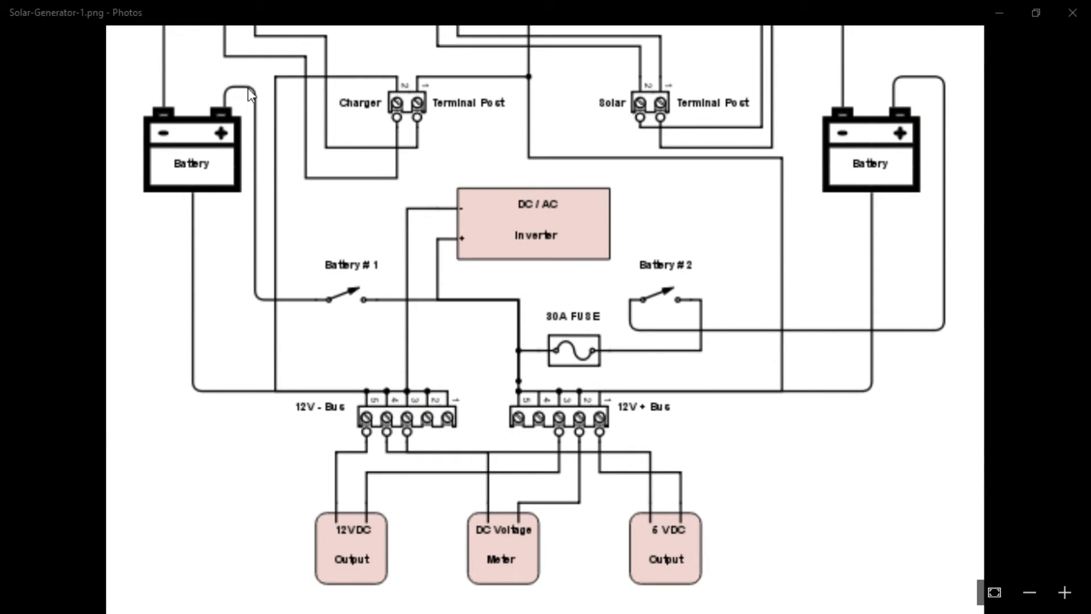
{"action": "mouse_move", "coordinate": [594, 261]}
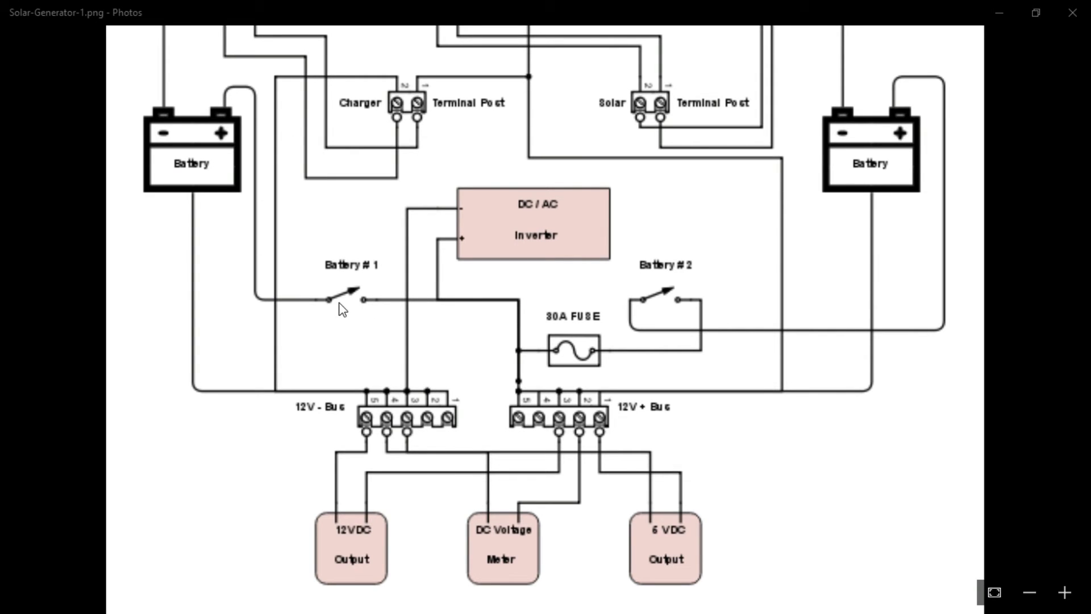
{"action": "mouse_move", "coordinate": [350, 305]}
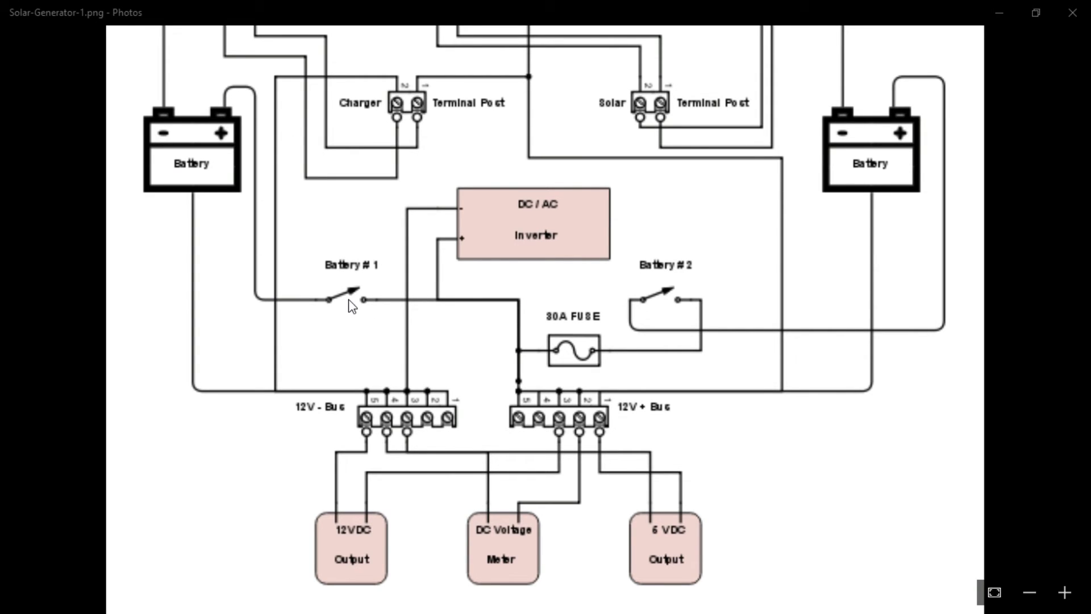
{"action": "mouse_move", "coordinate": [957, 251]}
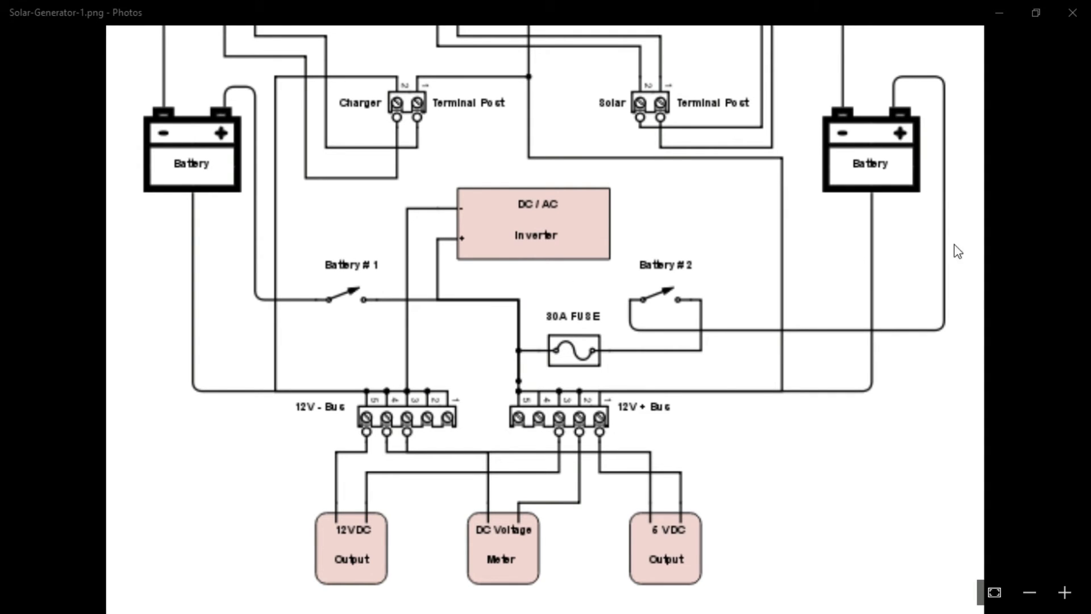
{"action": "mouse_move", "coordinate": [689, 285]}
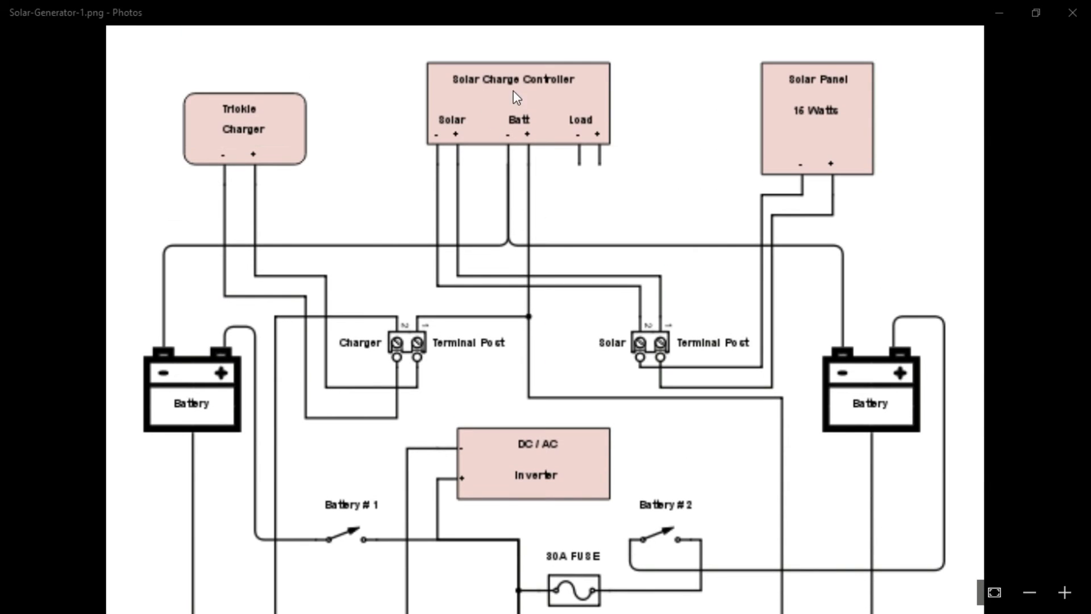
{"action": "mouse_move", "coordinate": [544, 102]}
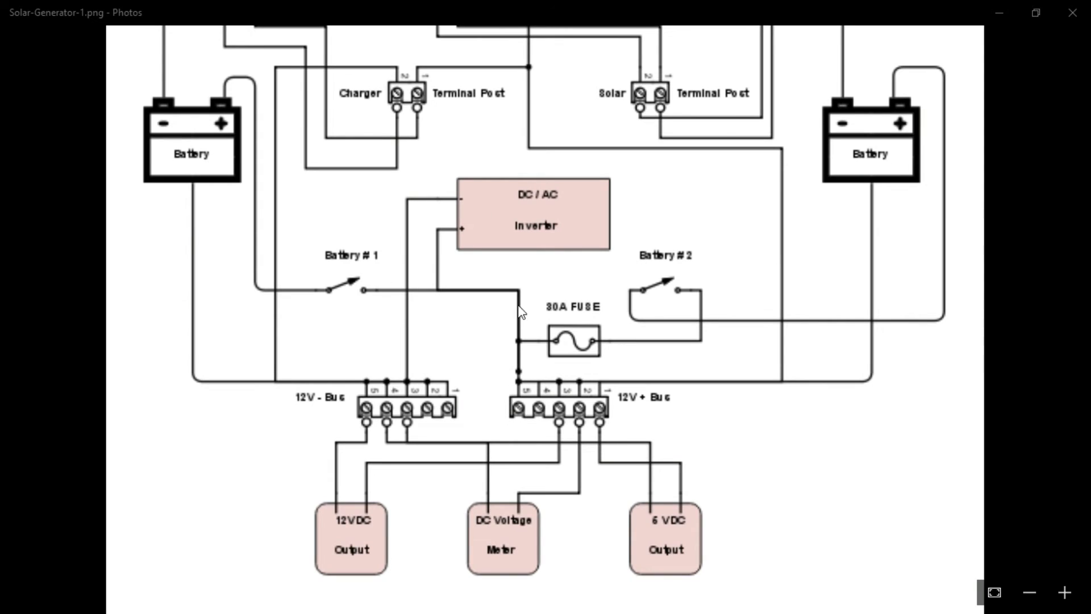
{"action": "mouse_move", "coordinate": [590, 378]}
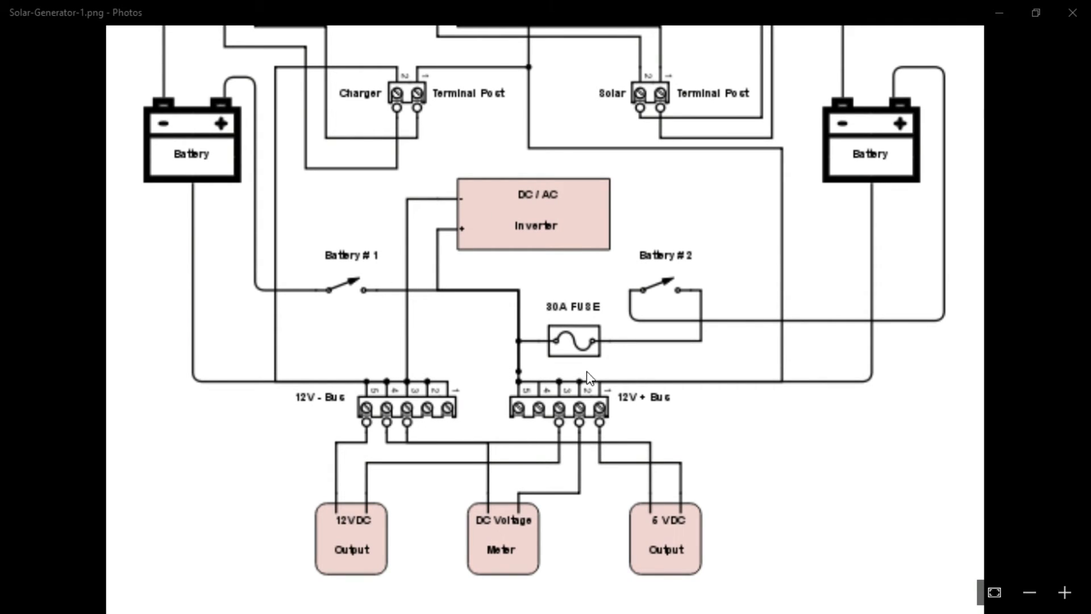
{"action": "mouse_move", "coordinate": [460, 609]}
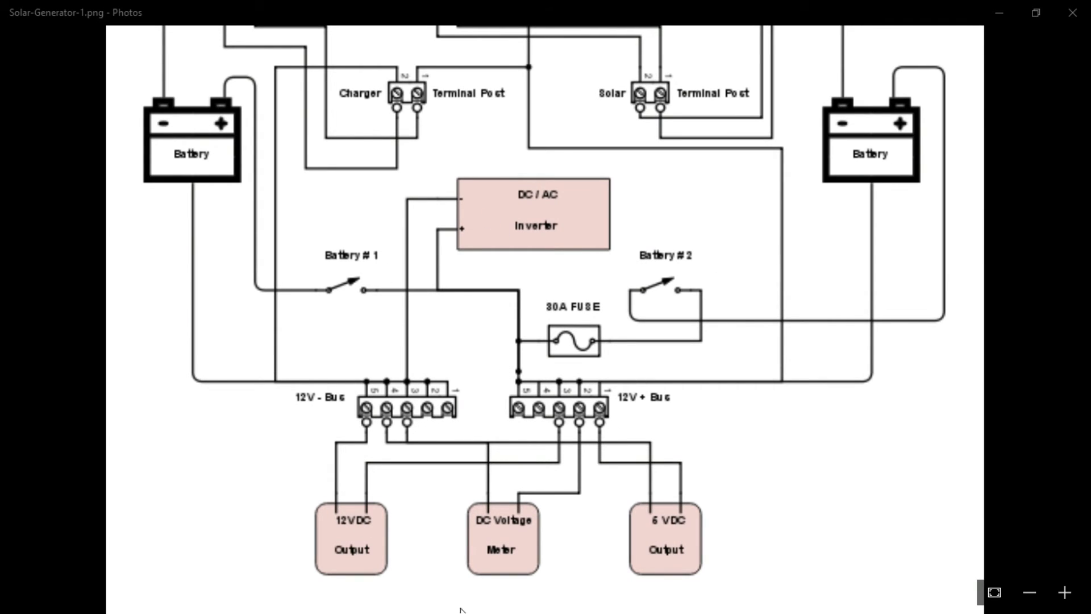
{"action": "mouse_move", "coordinate": [553, 26]}
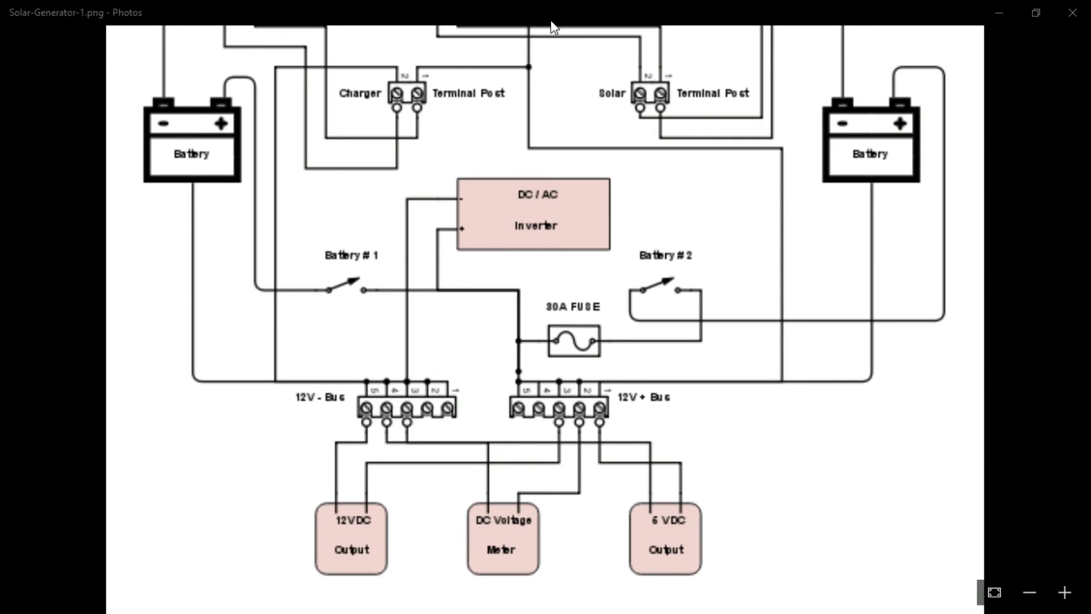
{"action": "mouse_move", "coordinate": [395, 295]}
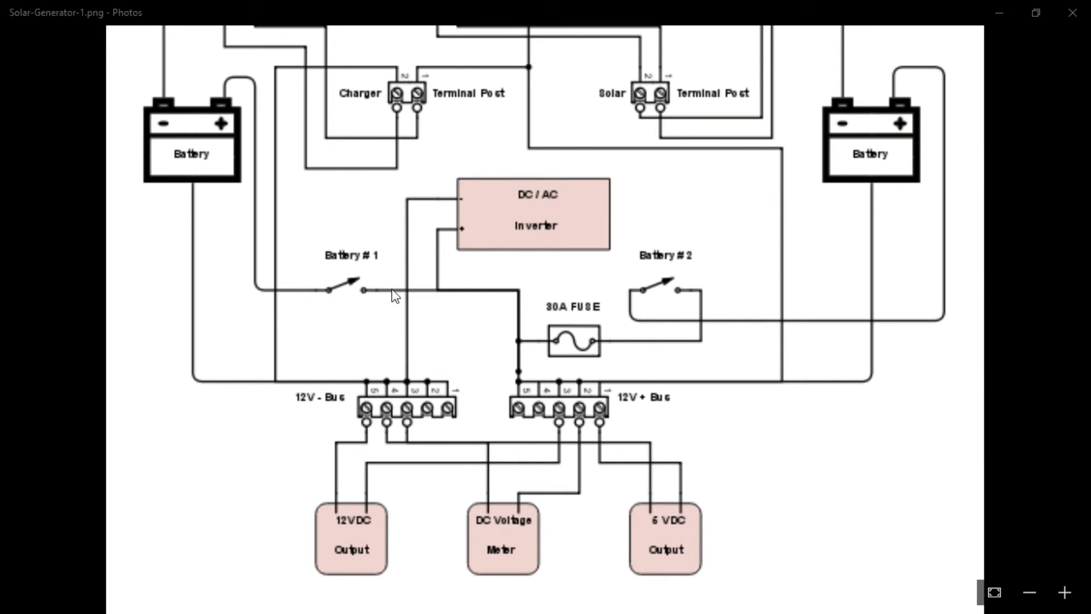
{"action": "mouse_move", "coordinate": [531, 340]}
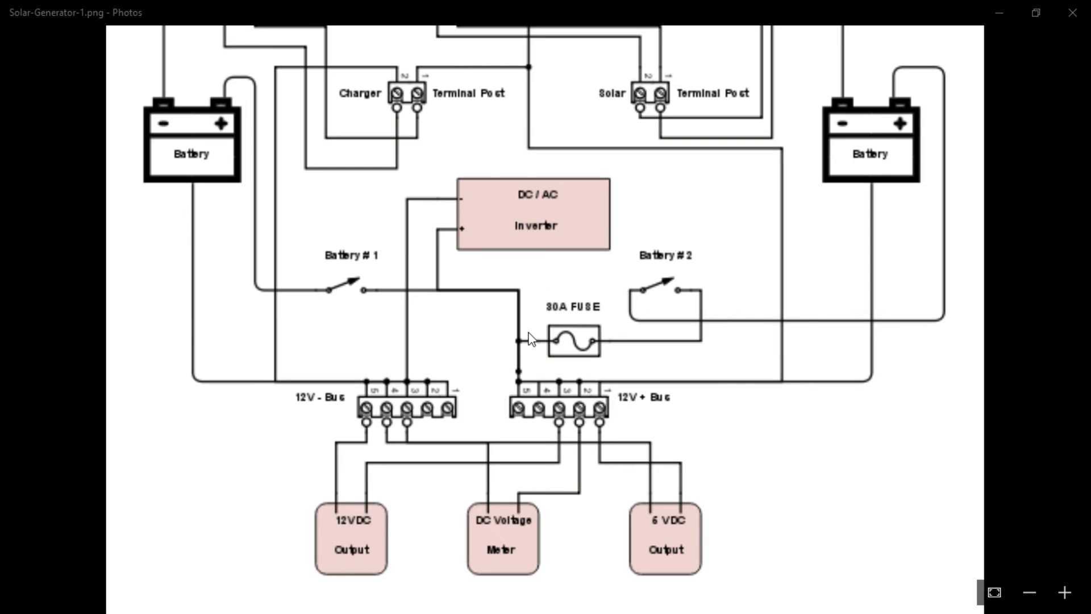
{"action": "mouse_move", "coordinate": [799, 330]}
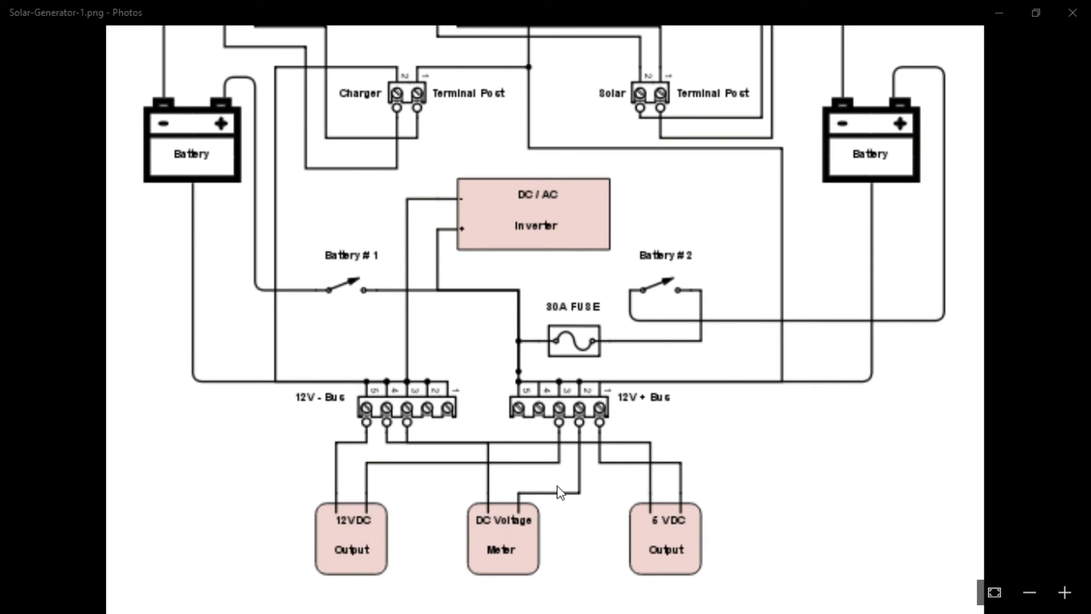
{"action": "mouse_move", "coordinate": [331, 491]}
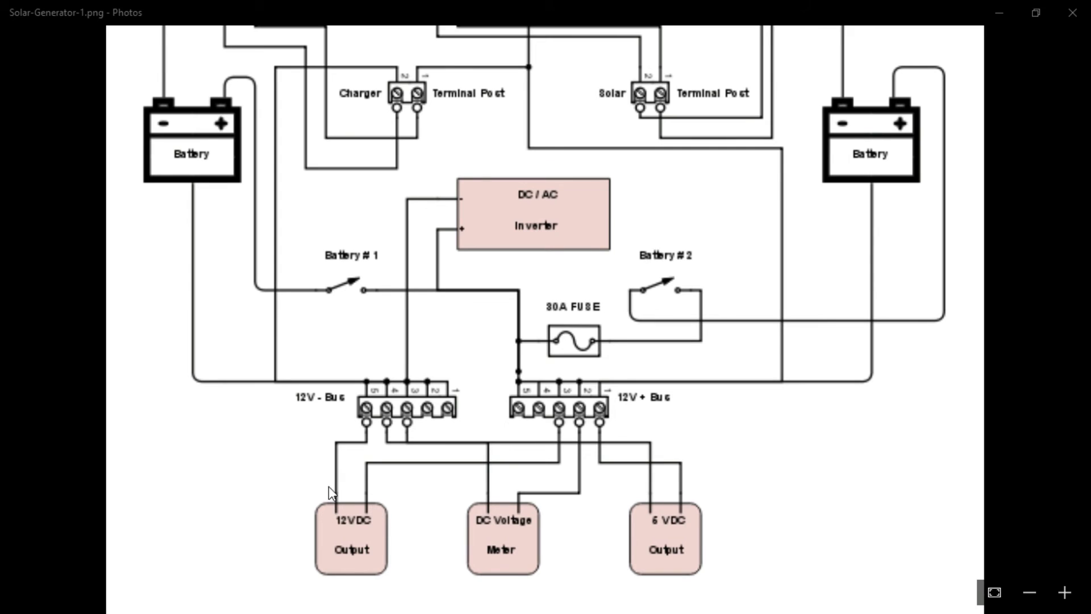
{"action": "mouse_move", "coordinate": [568, 507]}
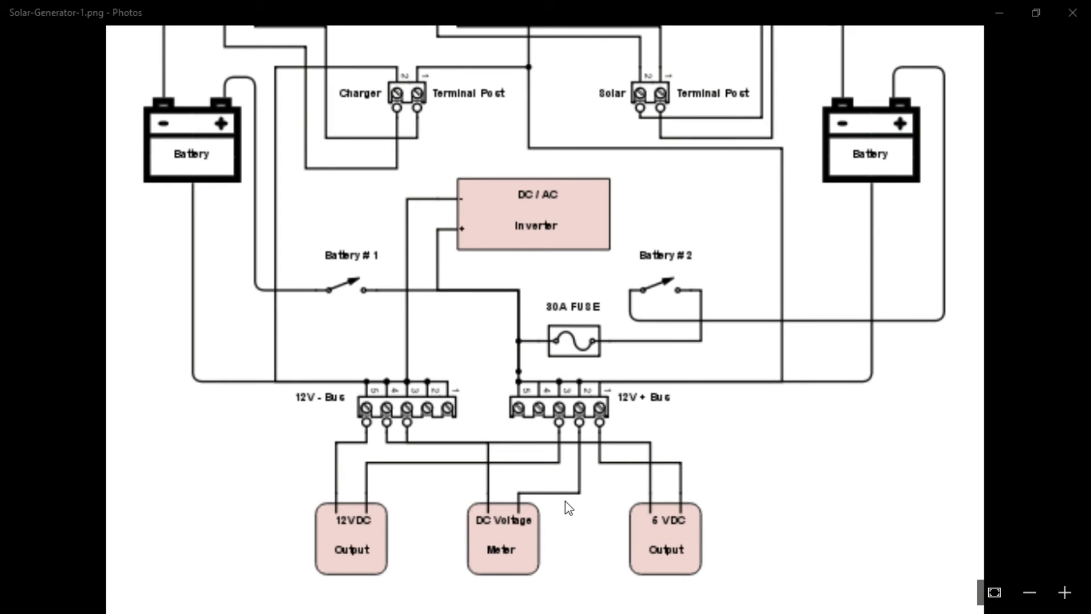
{"action": "mouse_move", "coordinate": [681, 518]}
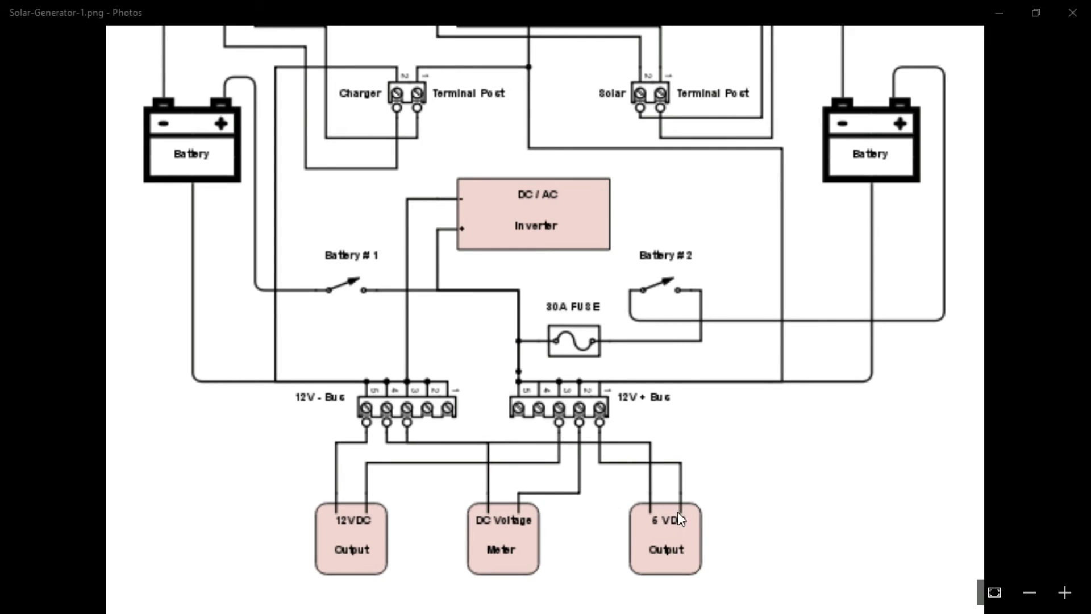
{"action": "mouse_move", "coordinate": [522, 463]}
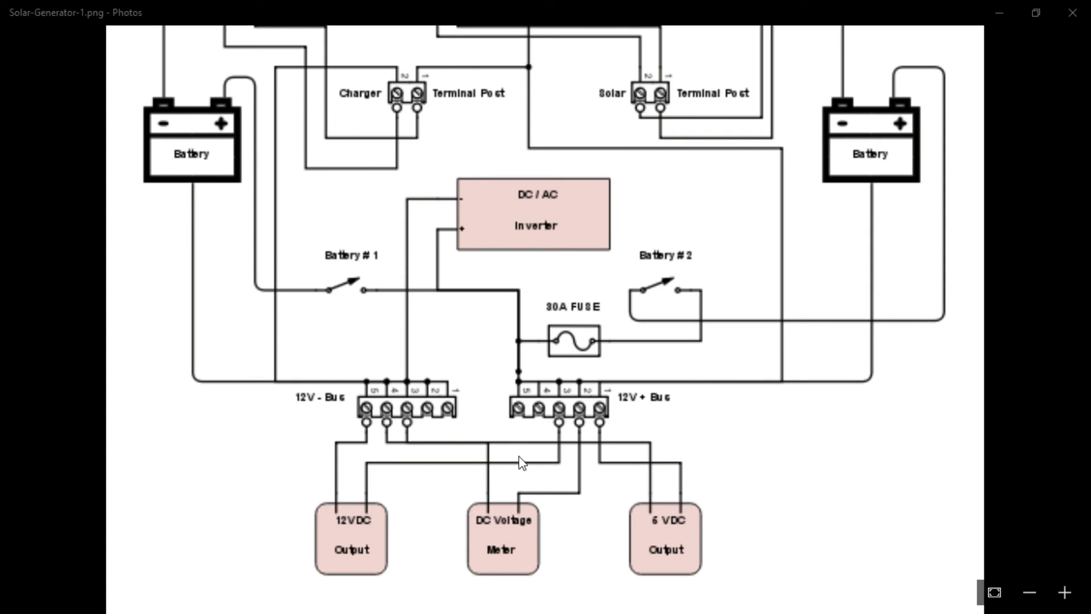
{"action": "mouse_move", "coordinate": [571, 477]}
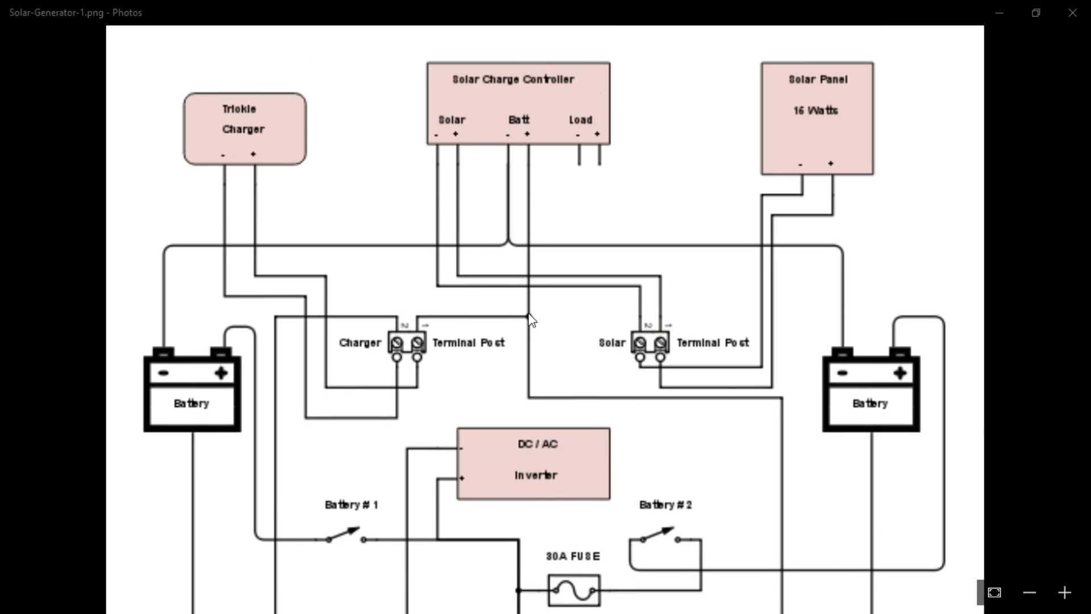
{"action": "mouse_move", "coordinate": [903, 195]}
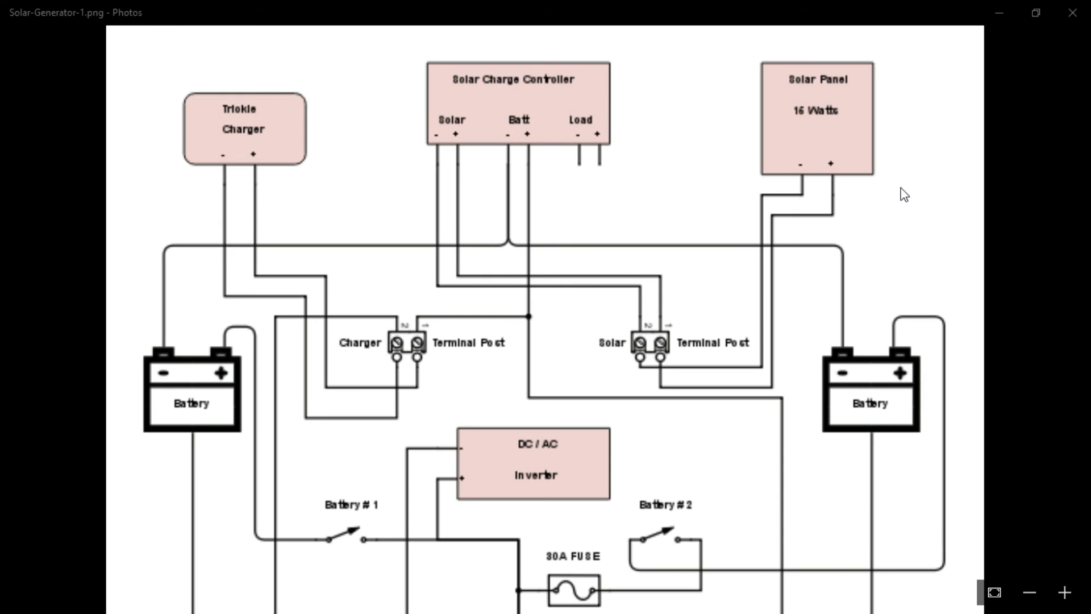
{"action": "mouse_move", "coordinate": [590, 216]}
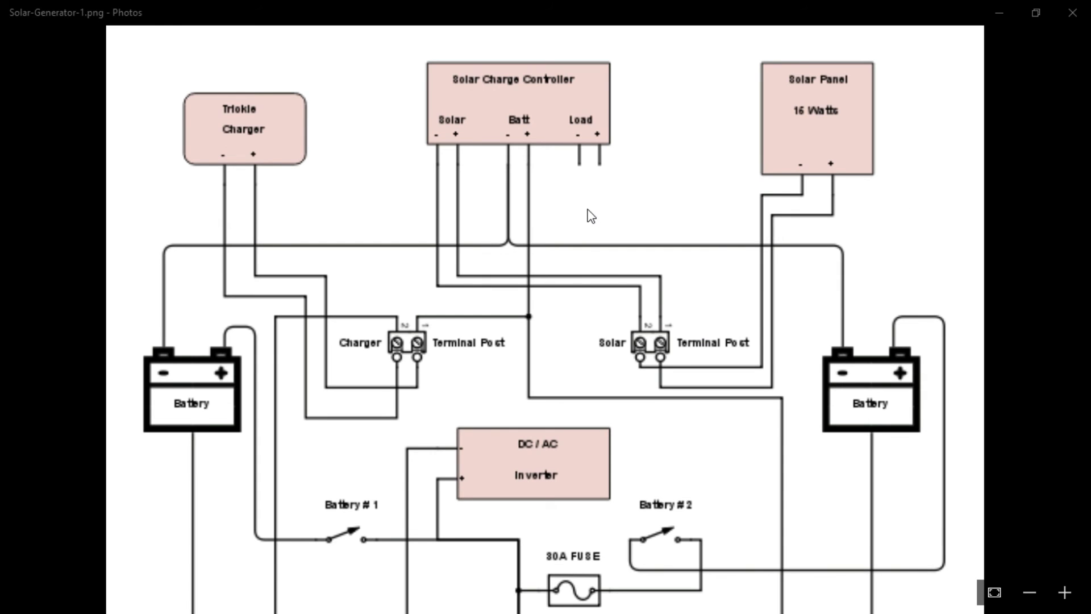